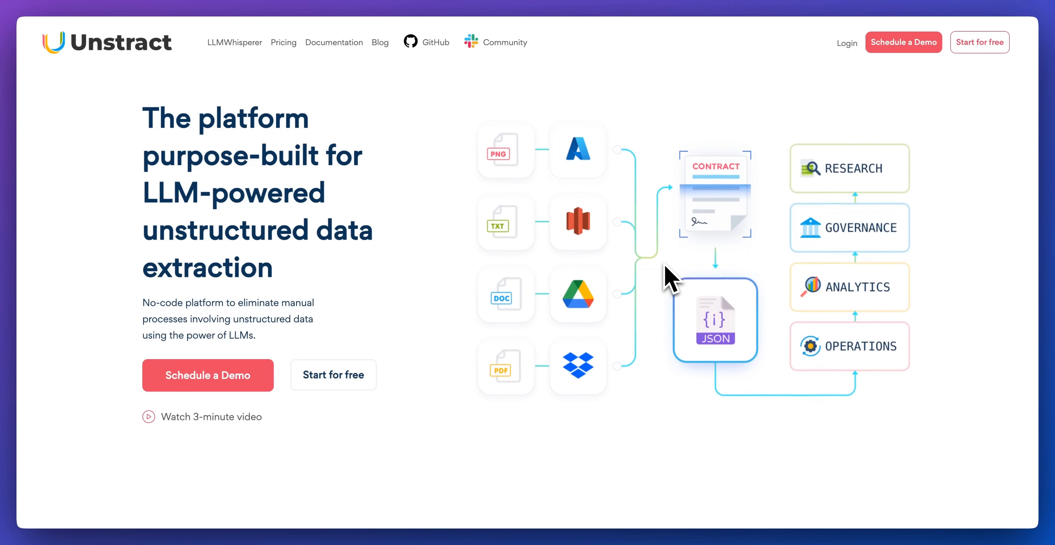
Browse the homepage past the hero and document formats to the curl request and JSON output section.
scroll("down", 3)
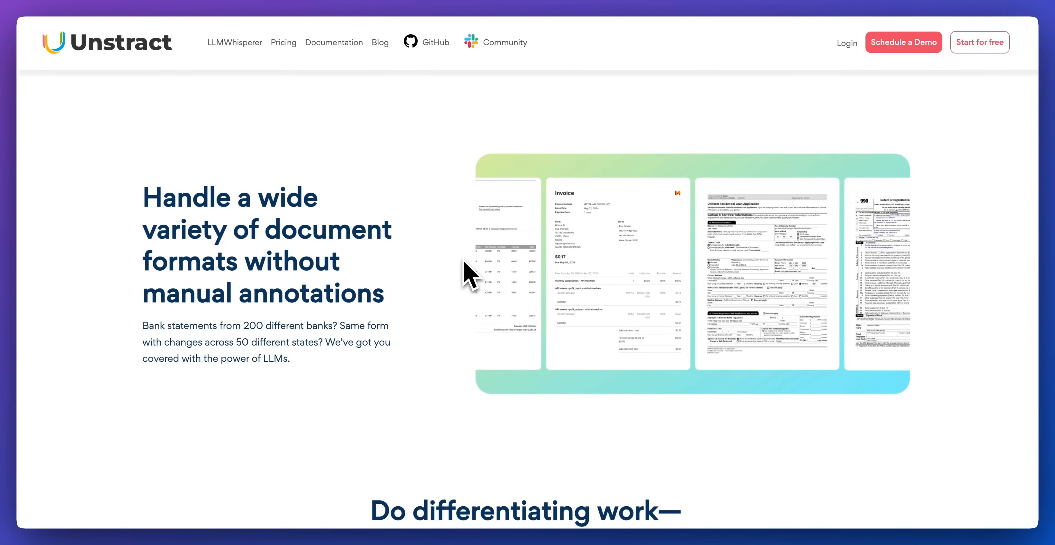
scroll("down", 3)
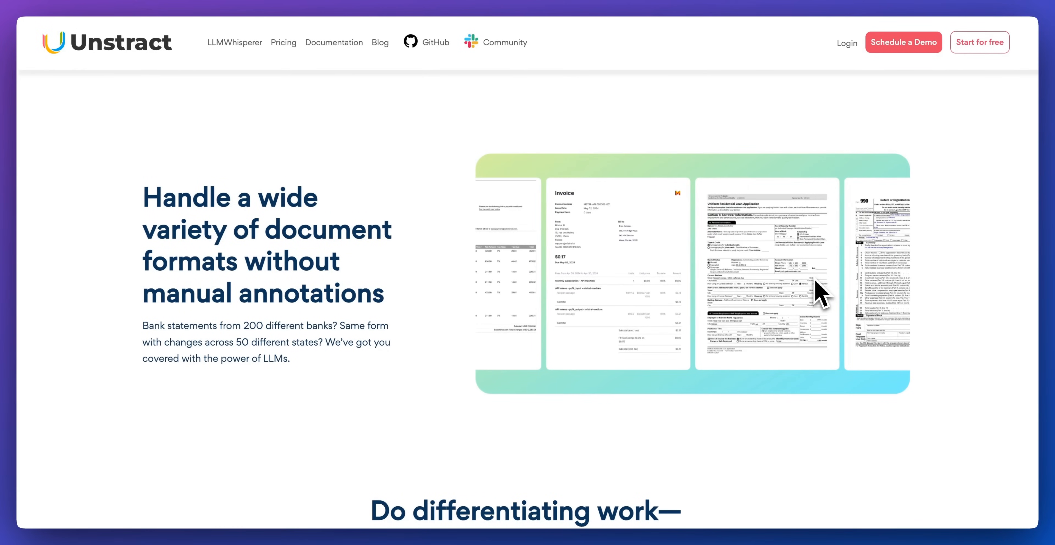
scroll("down", 3)
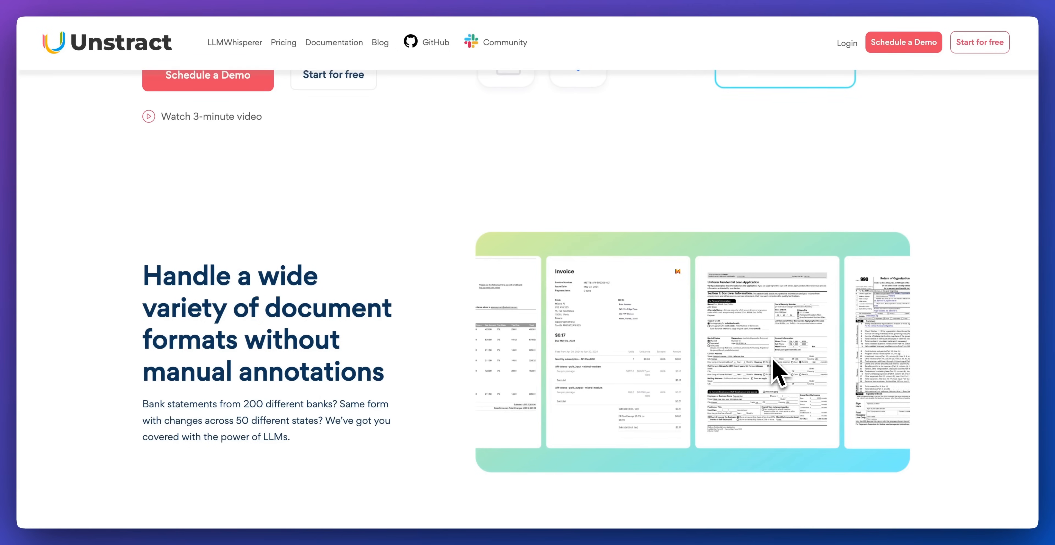
scroll("down", 3)
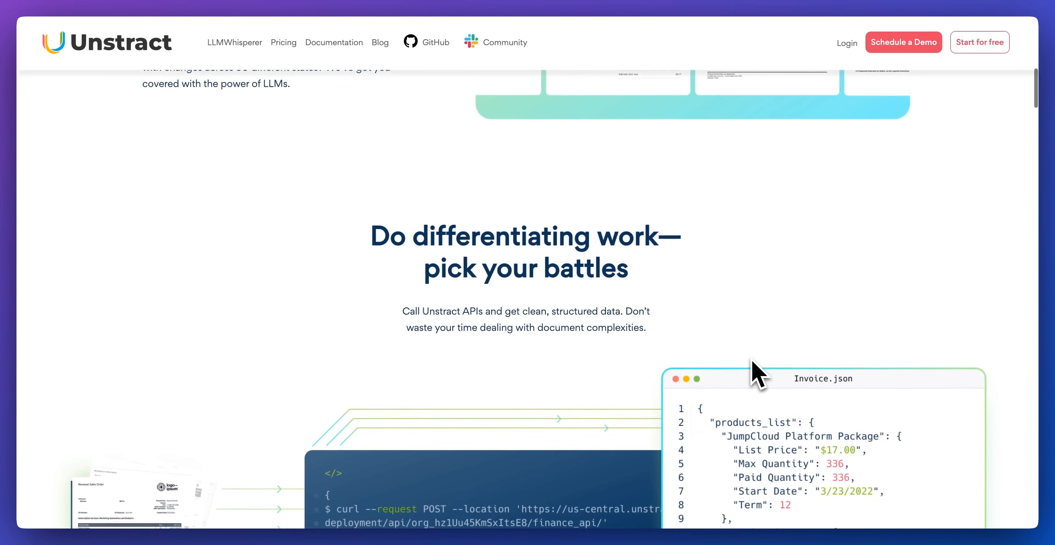
scroll("down", 3)
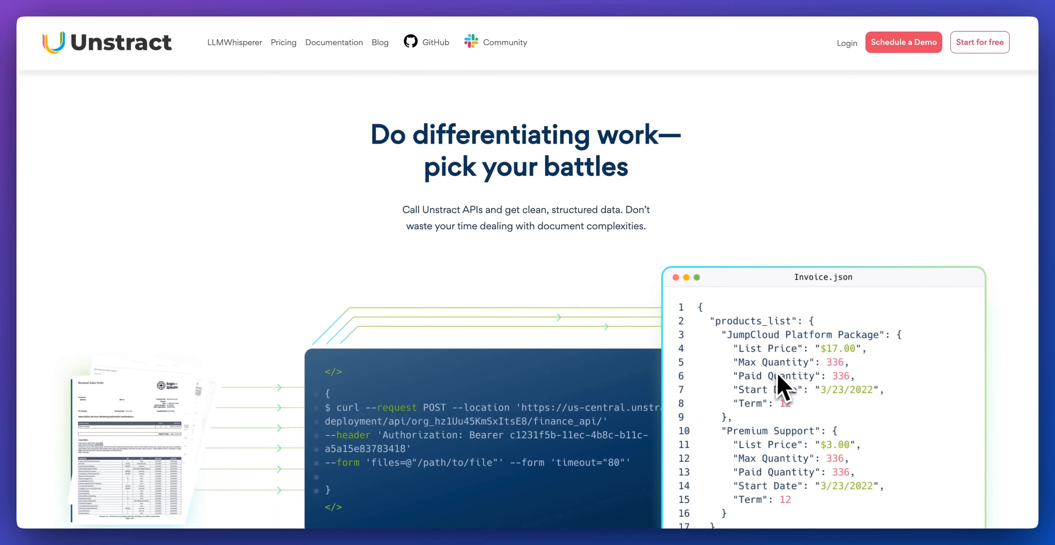
mouse_move(784, 394)
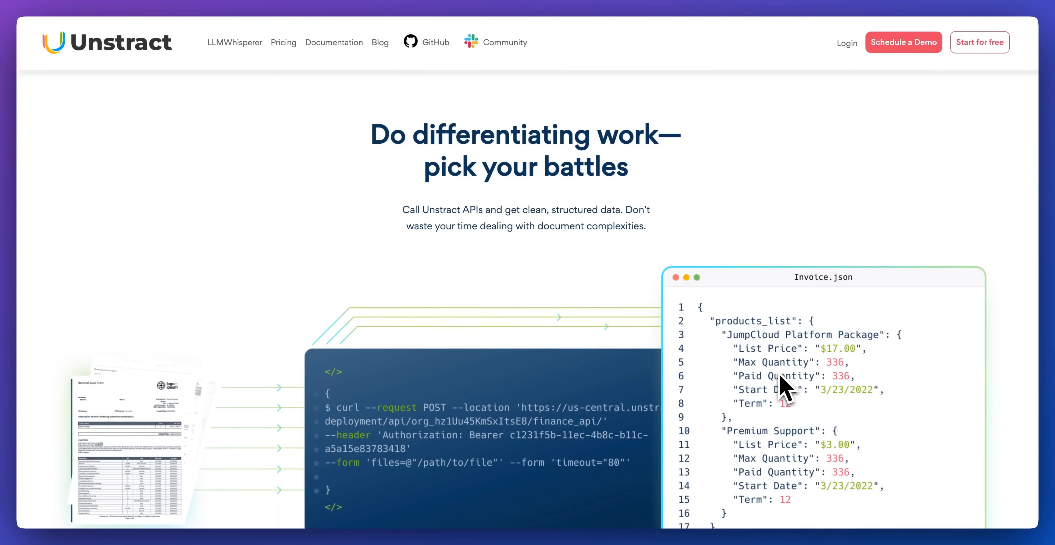
scroll("down", 3)
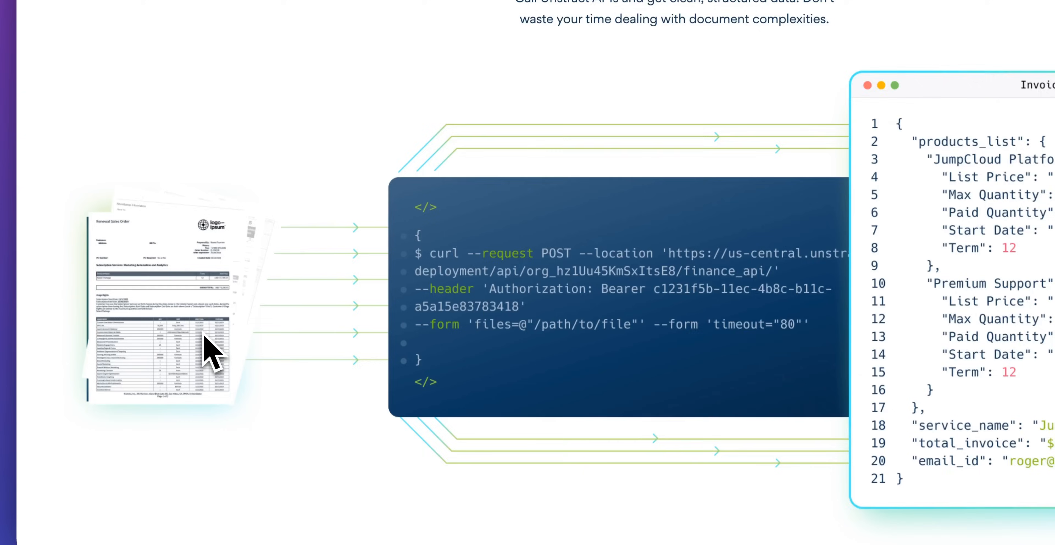
scroll("up", 3)
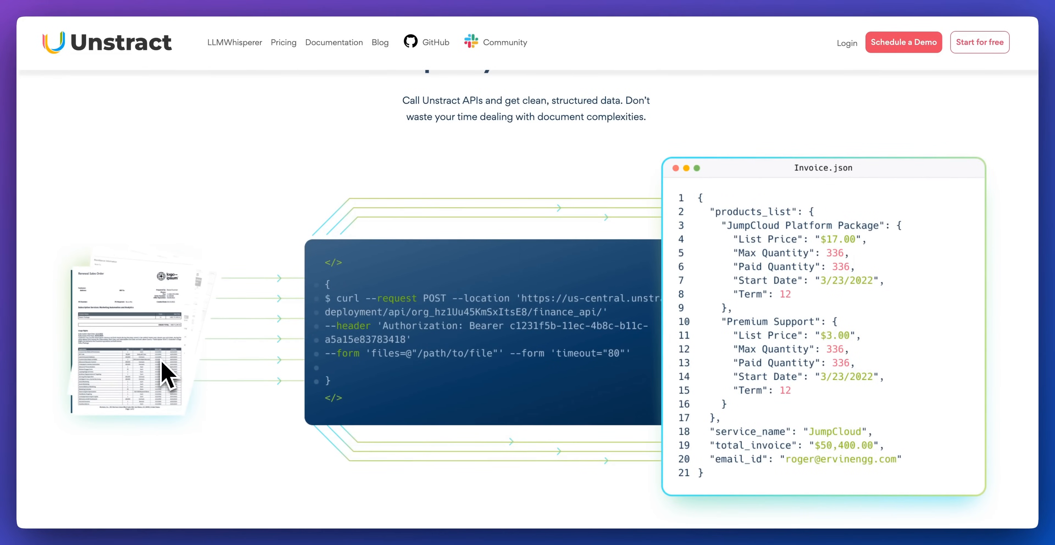
scroll("down", 3)
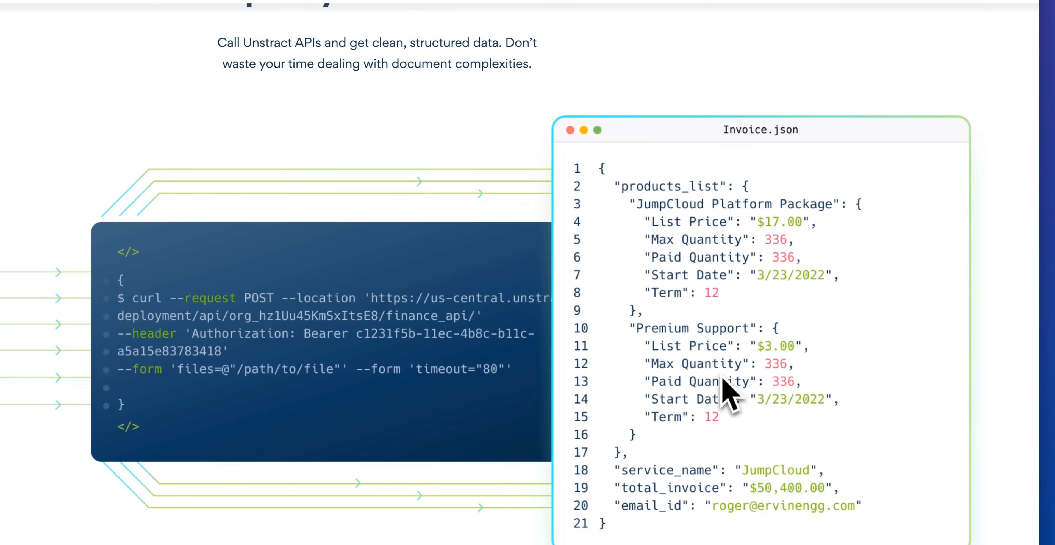
mouse_move(765, 429)
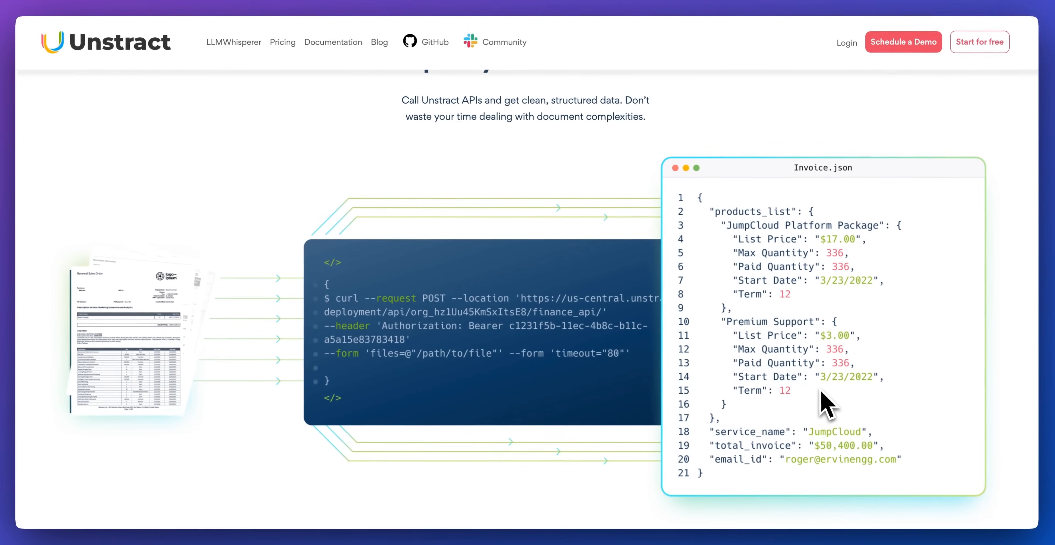
scroll("down", 3)
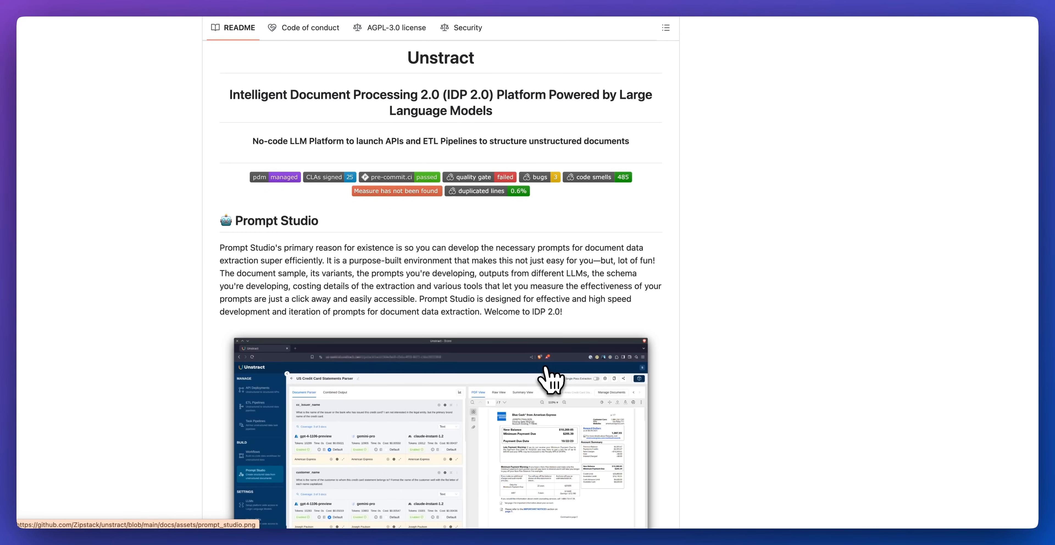
Scroll the README past the status badges down to the Prompt Studio overview.
scroll("down", 3)
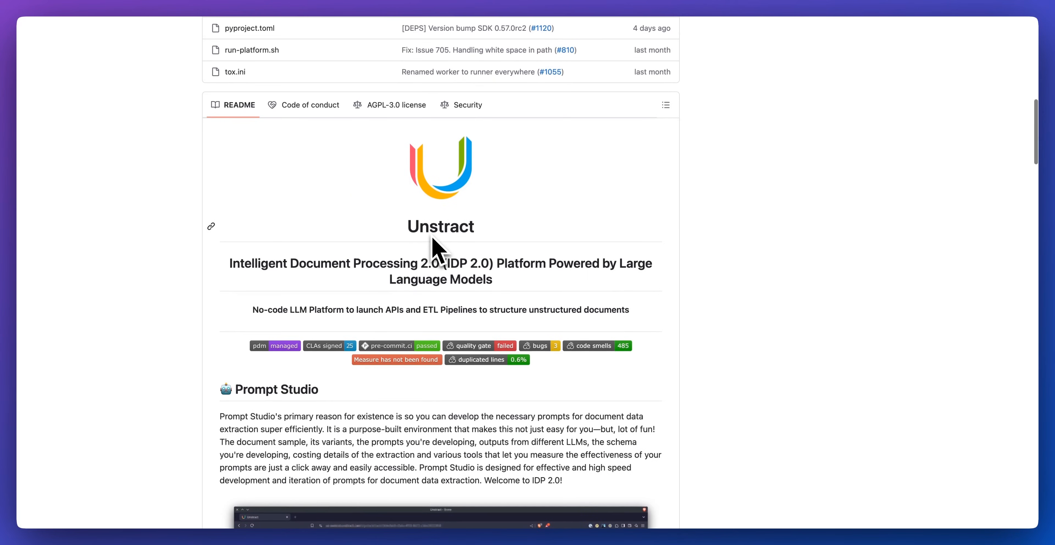
scroll("down", 3)
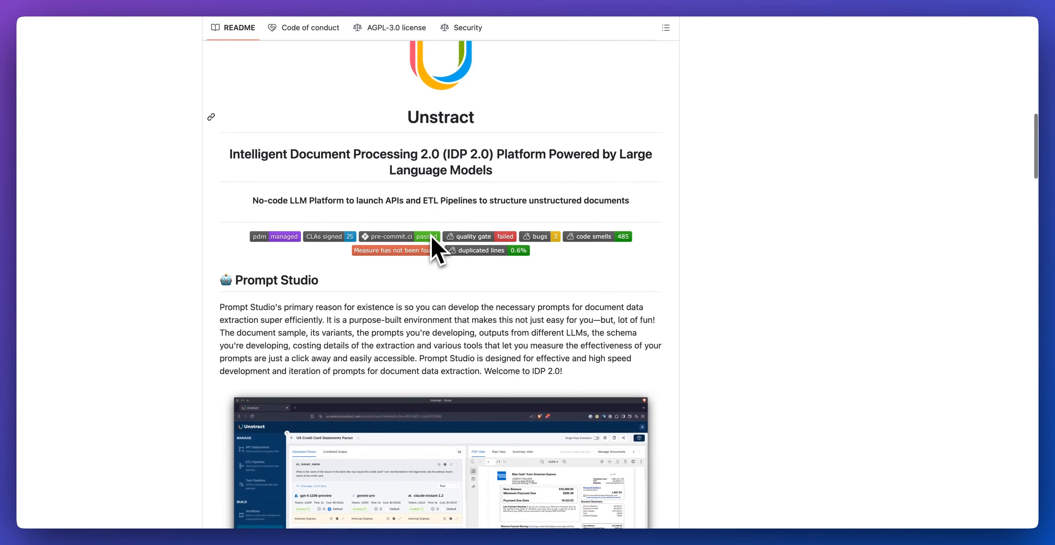
scroll("down", 3)
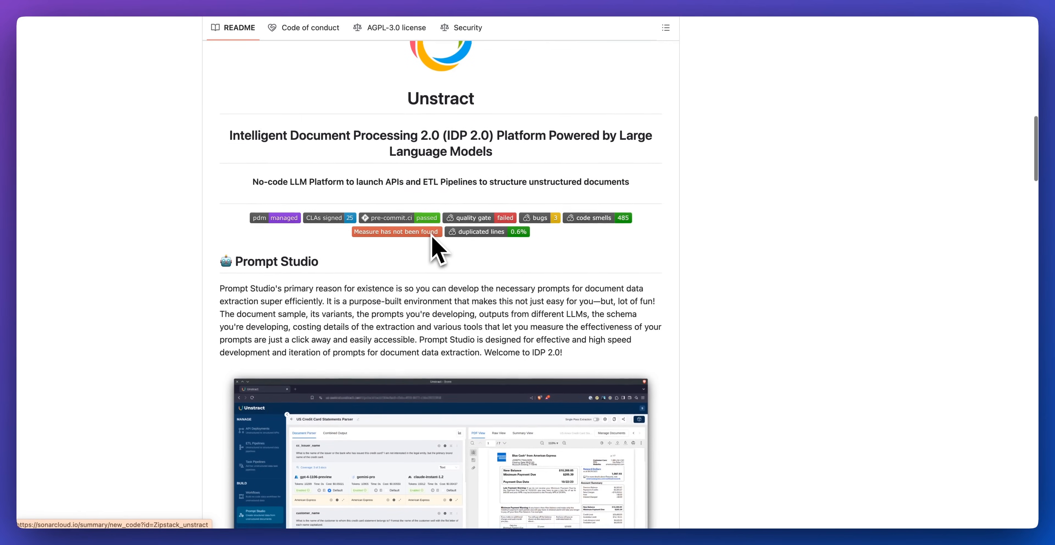
scroll("down", 3)
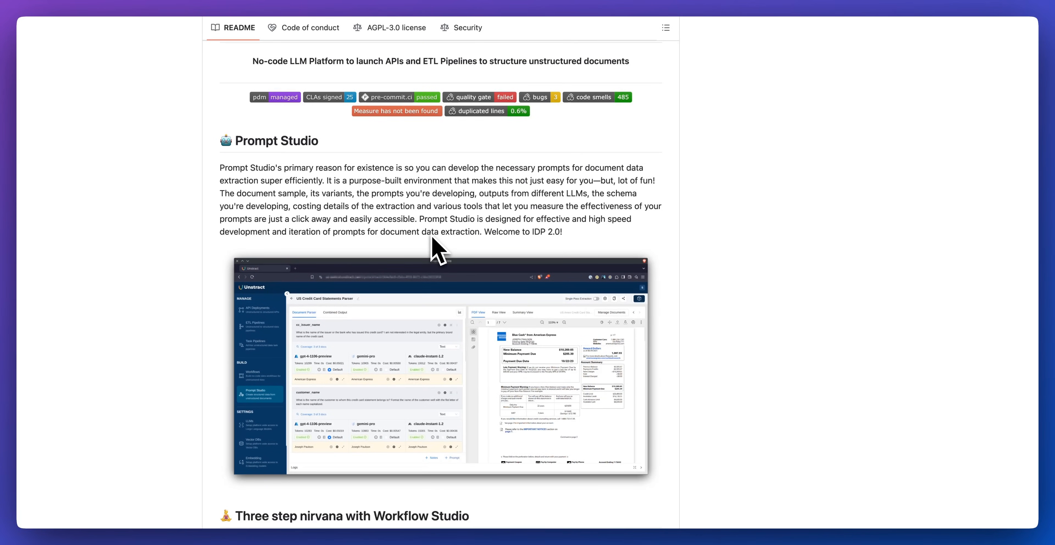
scroll("down", 3)
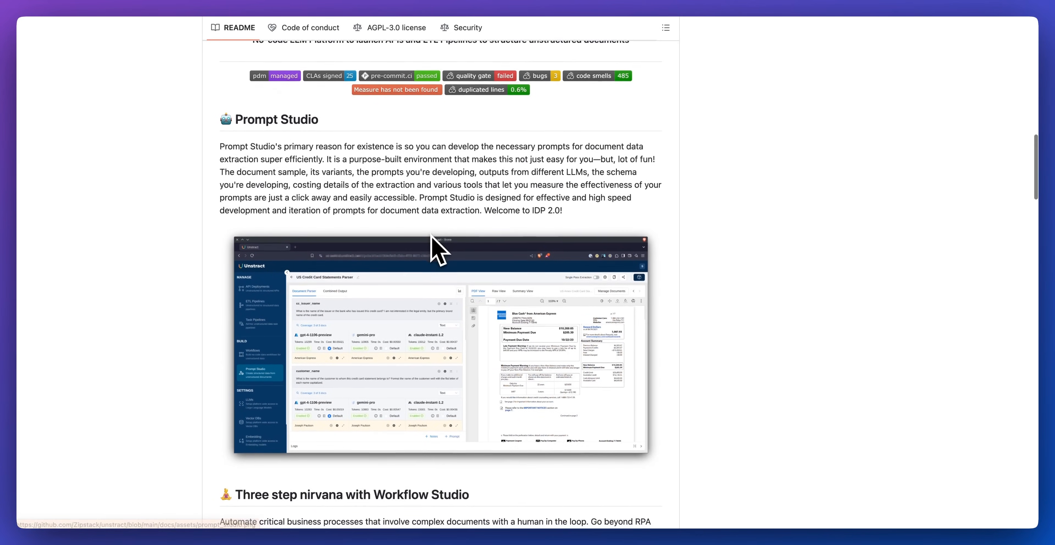
scroll("down", 3)
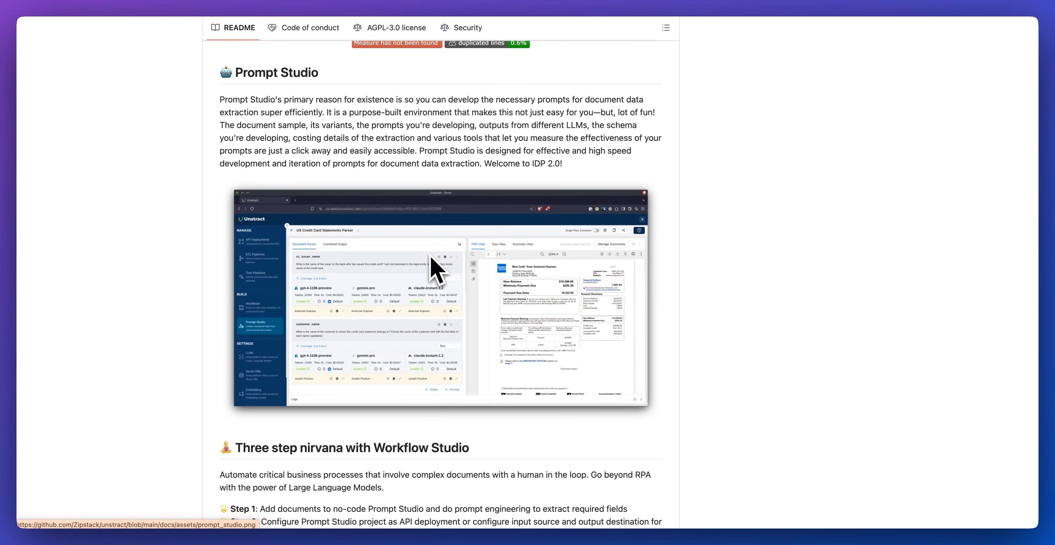
scroll("down", 3)
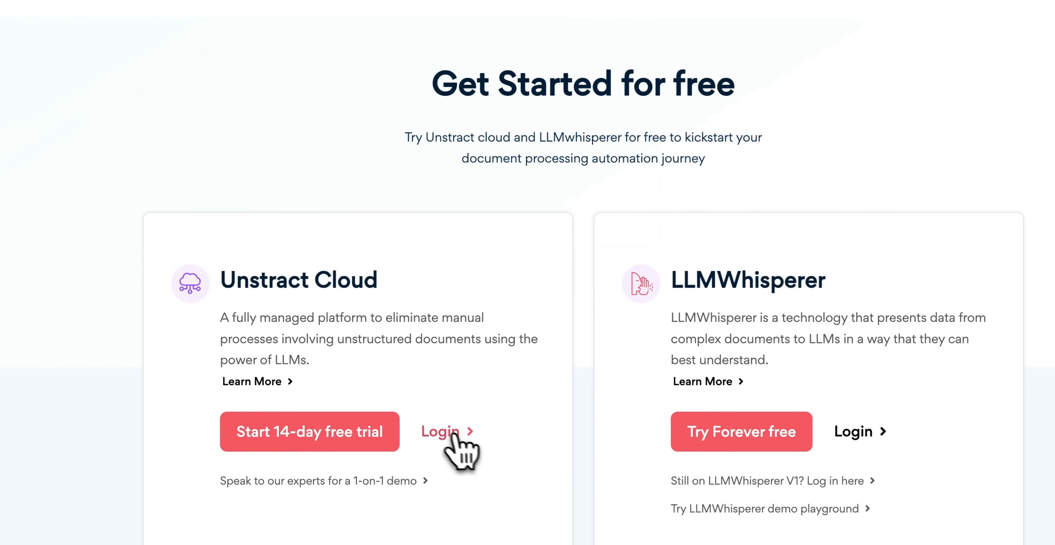
Sign in to Unstract Cloud and open the Sample Credit Card Parsing project.
left_click(441, 431)
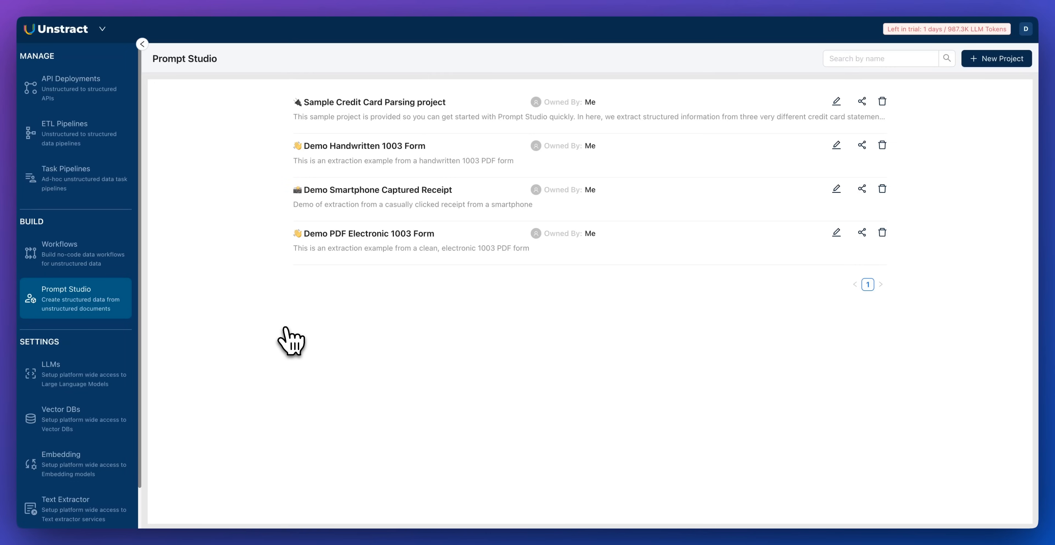
mouse_move(244, 166)
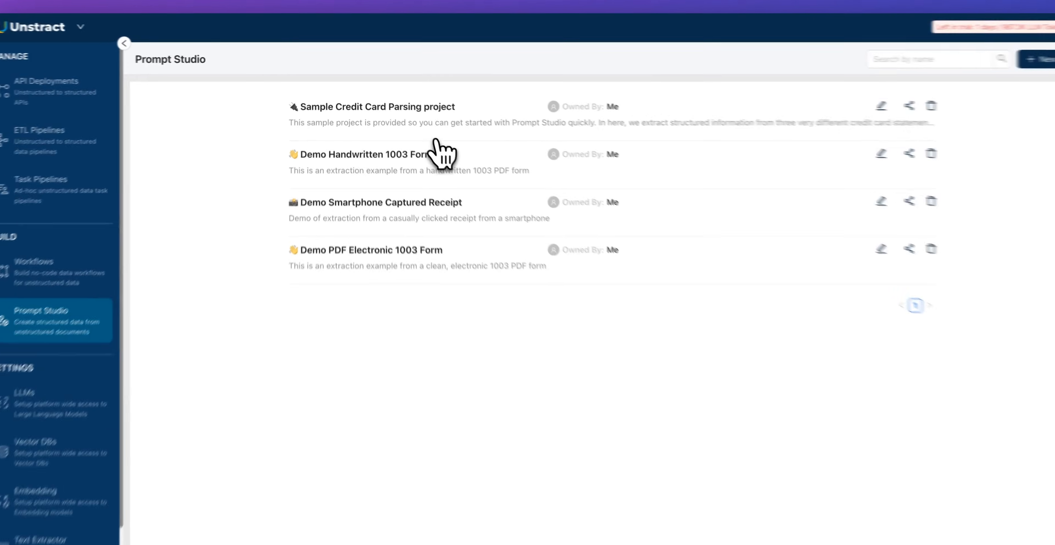
left_click(377, 107)
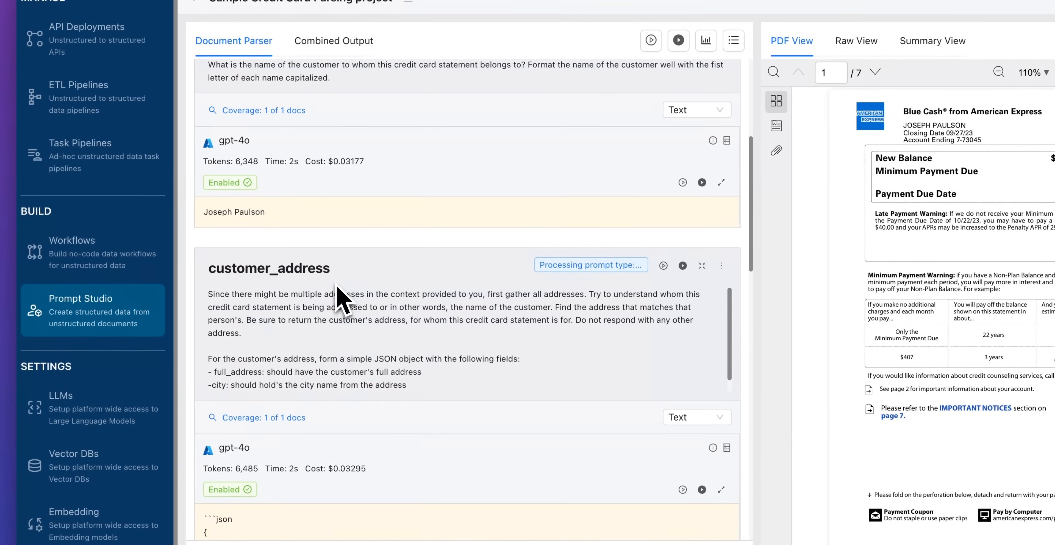
Review the project's prompts and run one against the Amex statement with gpt-4o.
scroll("down", 3)
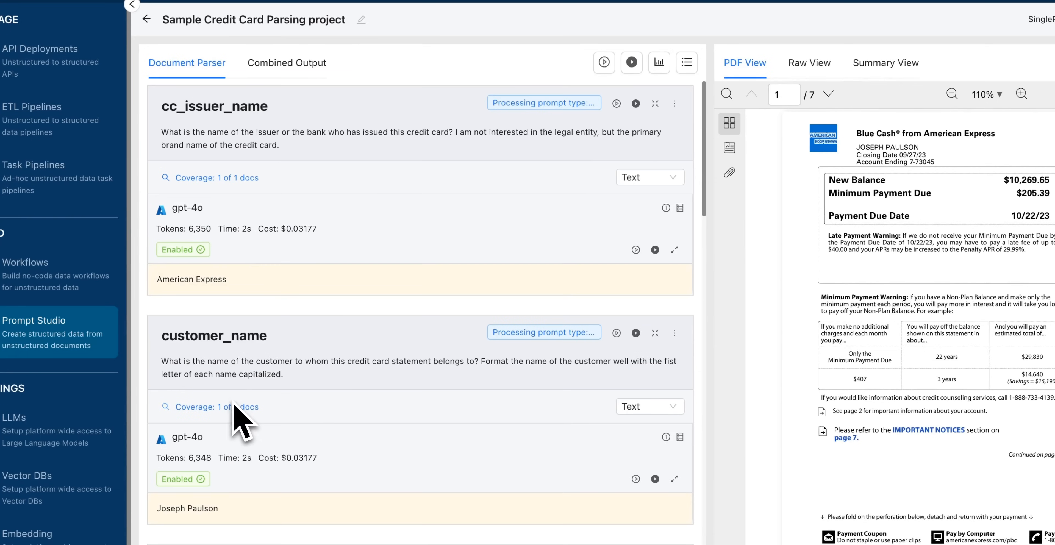
left_click(416, 138)
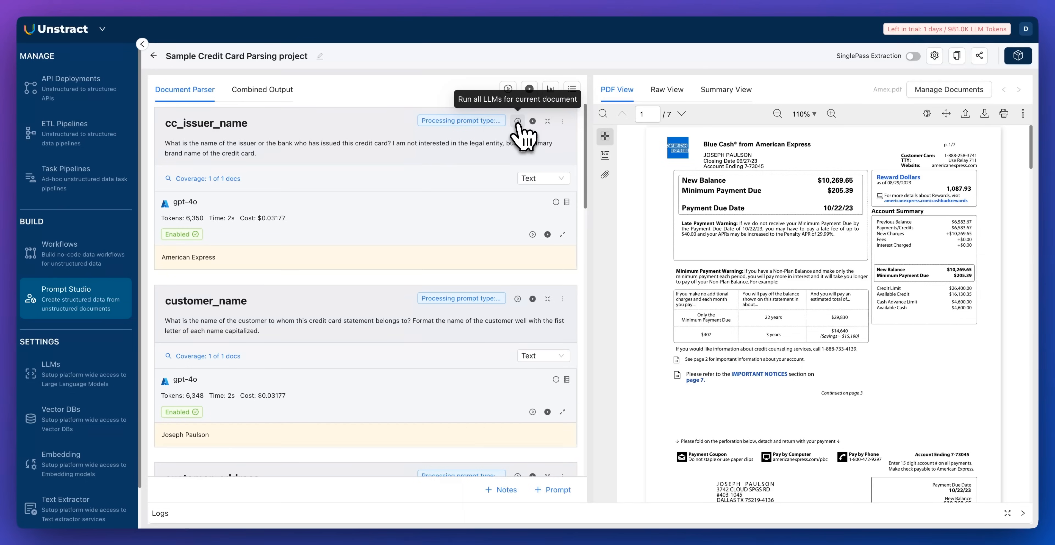
left_click(517, 121)
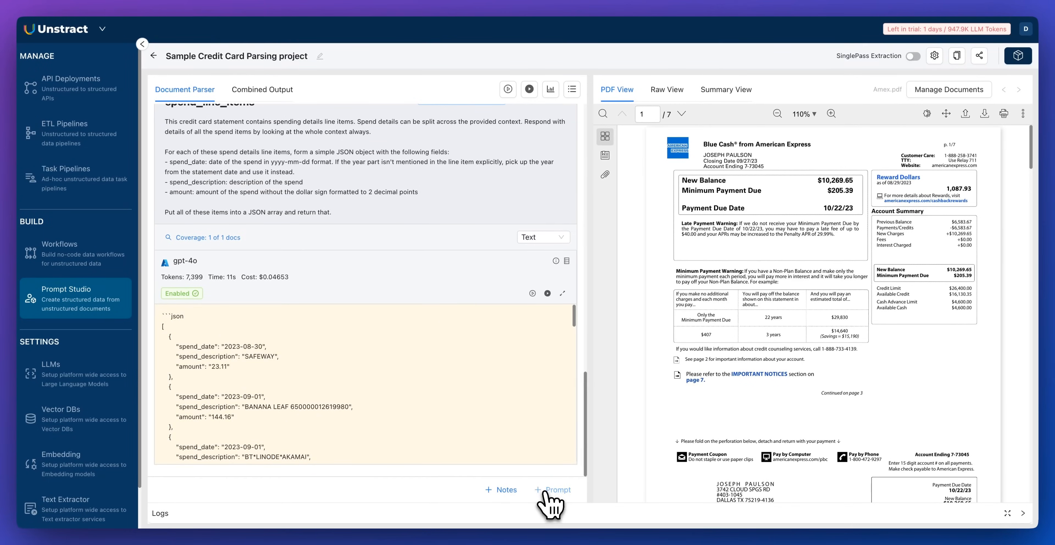
Add a minimum_payment prompt describing what the customer owes for this particular statement.
left_click(557, 489)
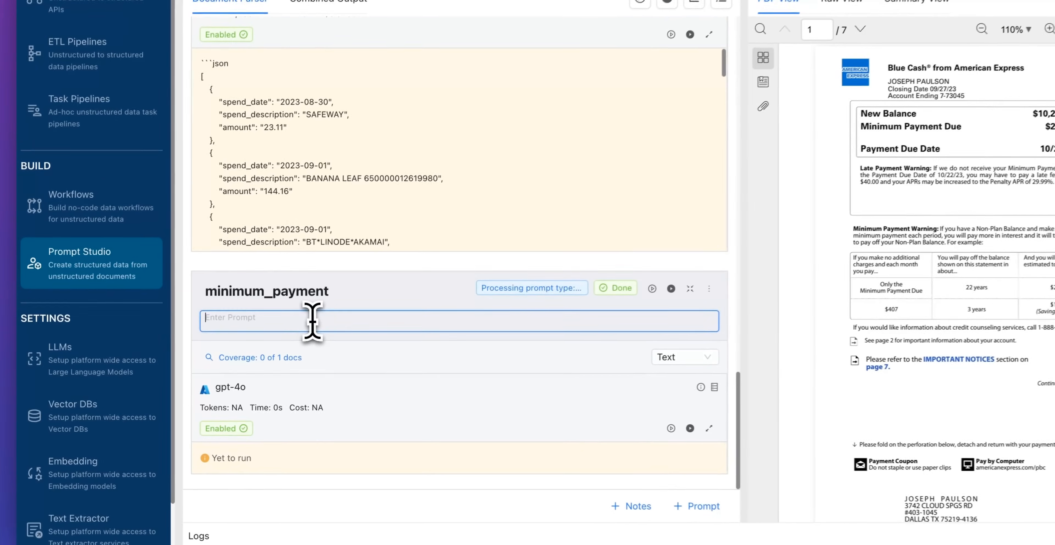
type("This is the minimum payme")
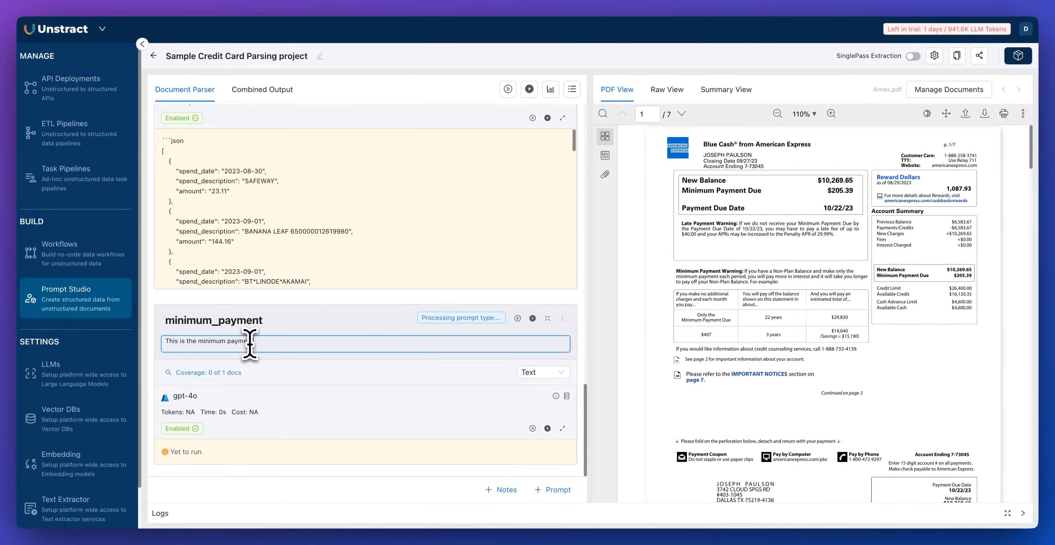
type("the customer owes for")
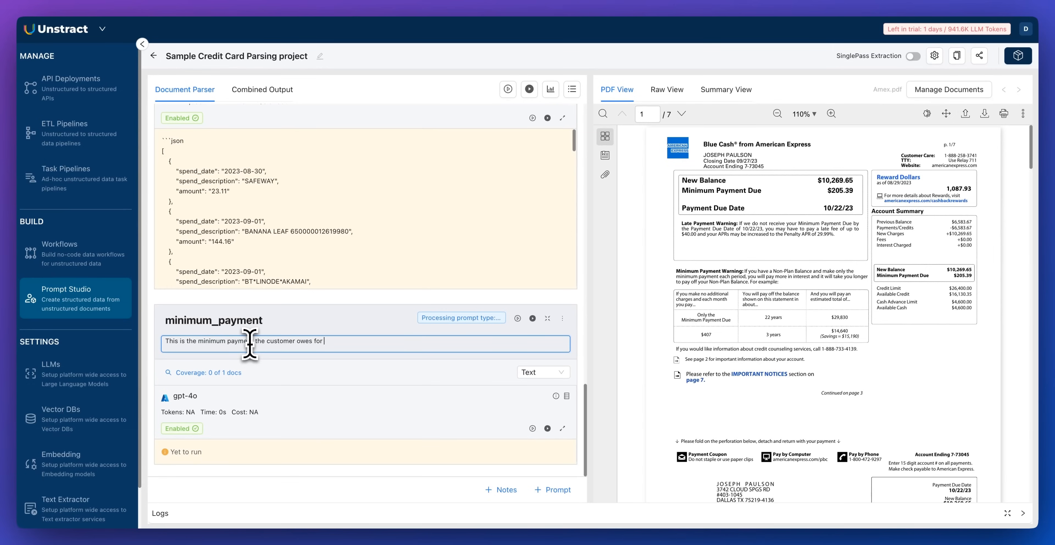
type("this particular cycle")
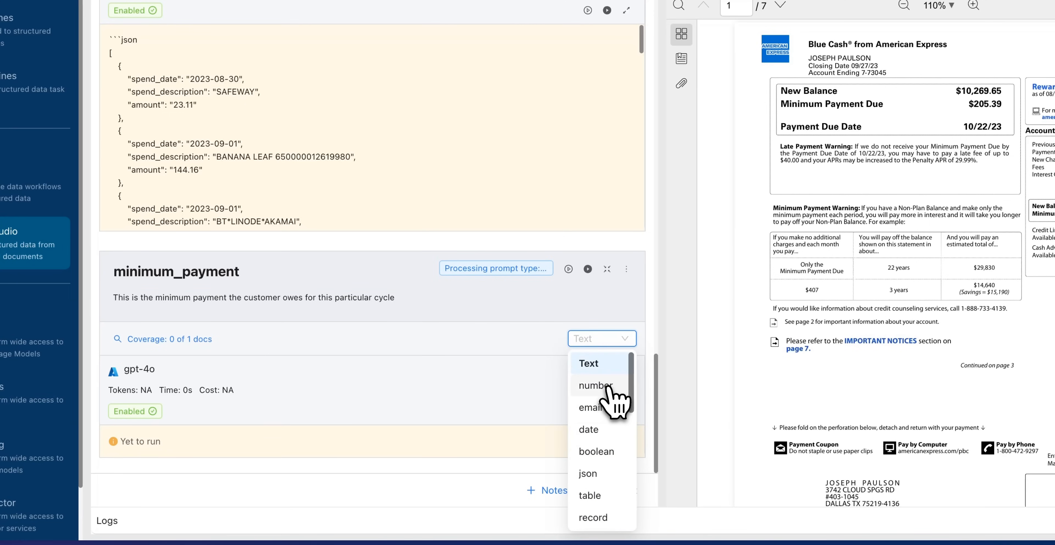
Make the minimum_payment answer a number and run it to extract 205.39.
left_click(594, 386)
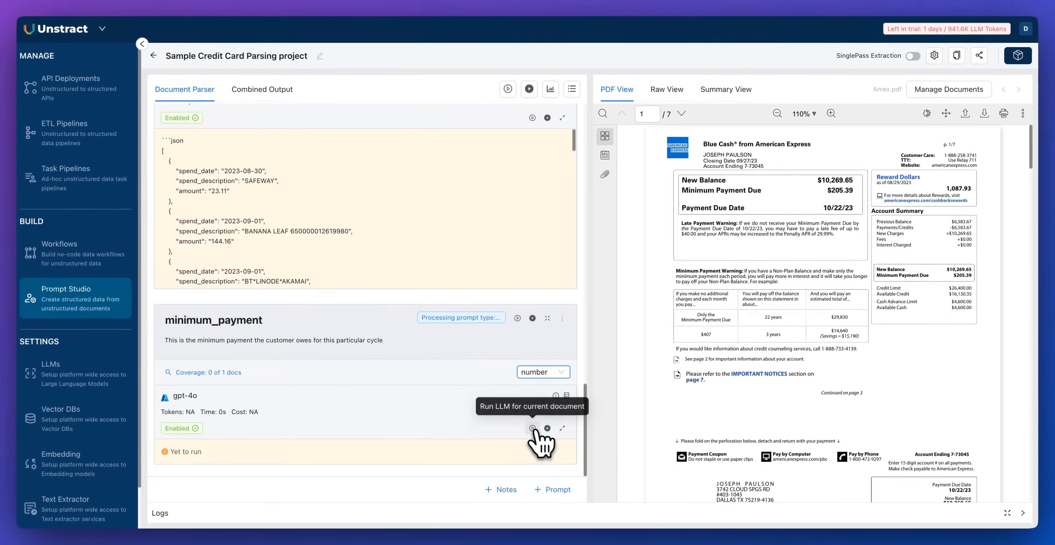
left_click(531, 429)
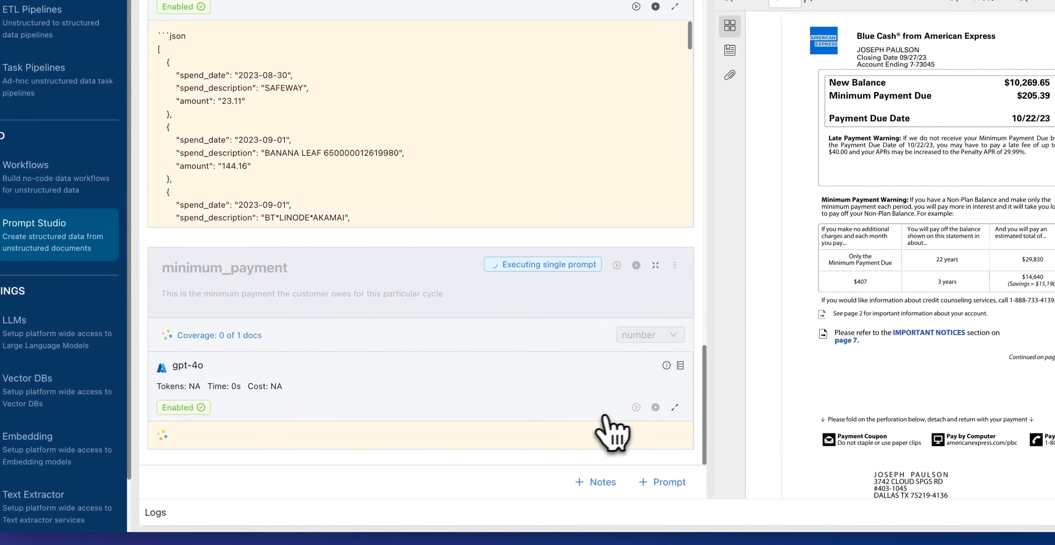
left_click(636, 407)
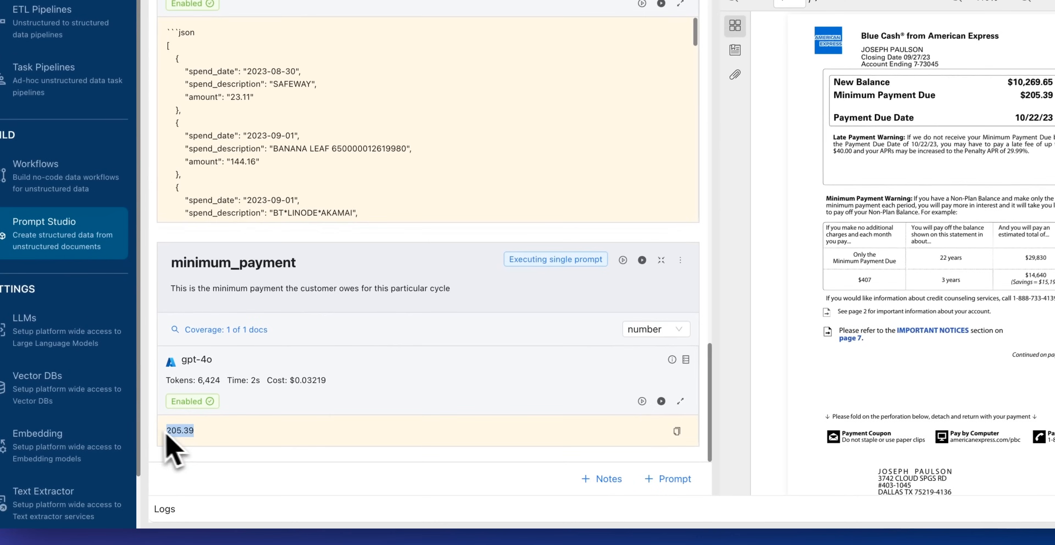
left_click(643, 260)
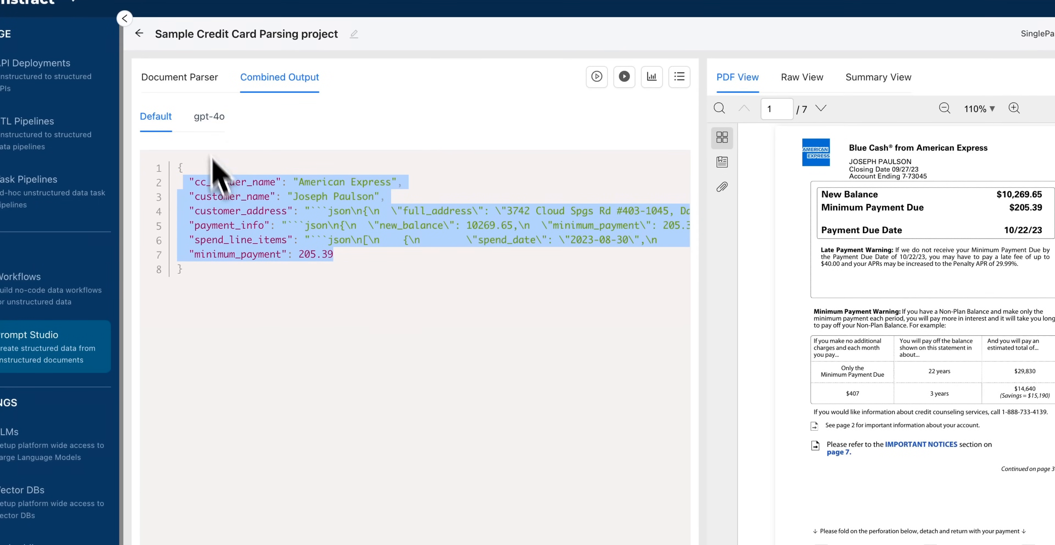
mouse_move(239, 152)
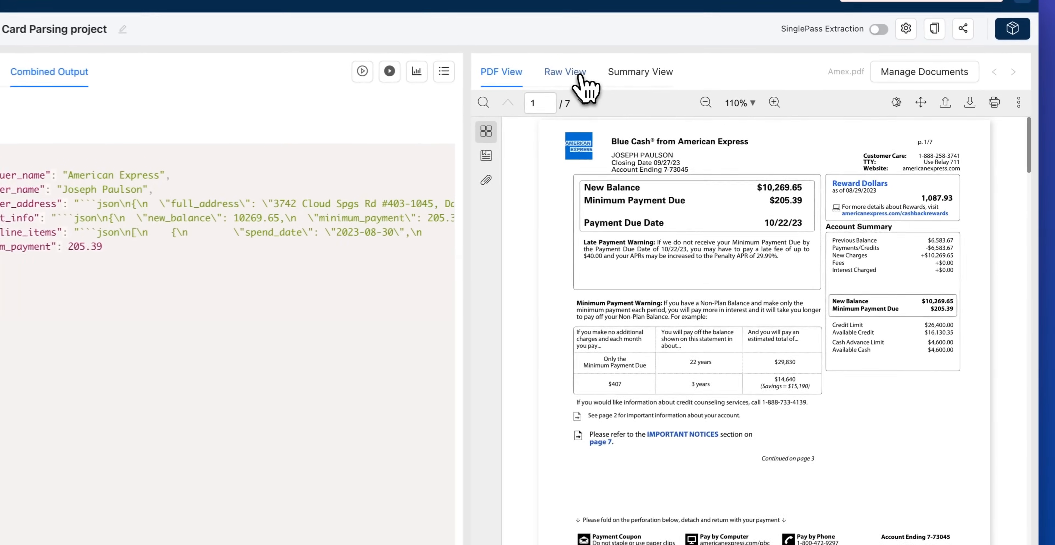
View the Combined Output, then the Manage Document Variants list showing Amex.pdf indexed.
left_click(563, 72)
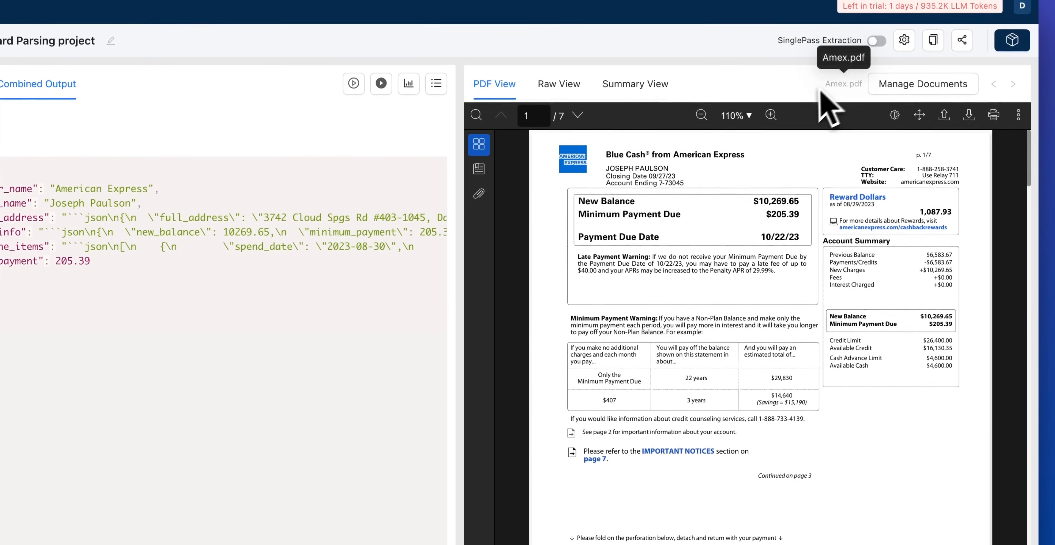
left_click(922, 83)
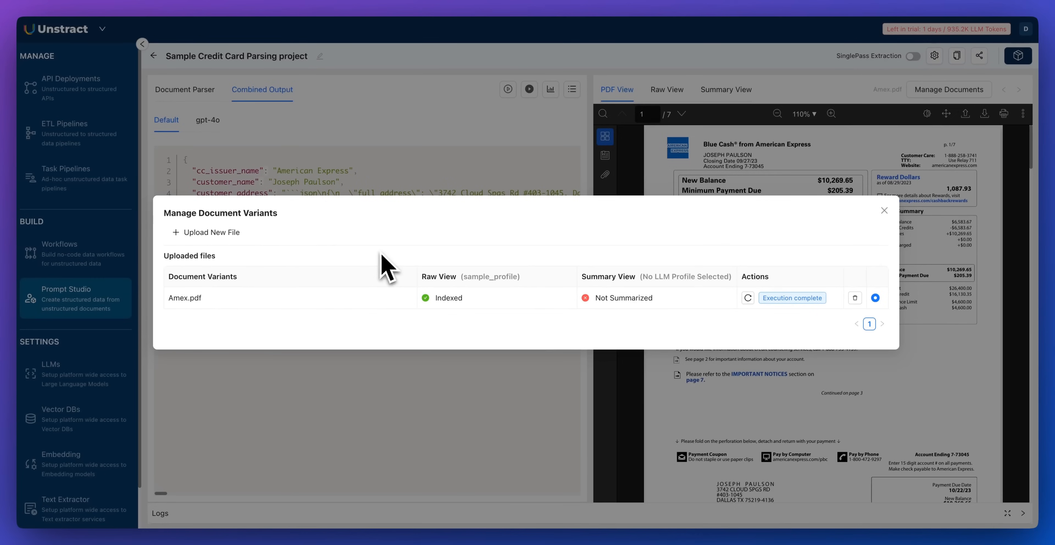
mouse_move(464, 182)
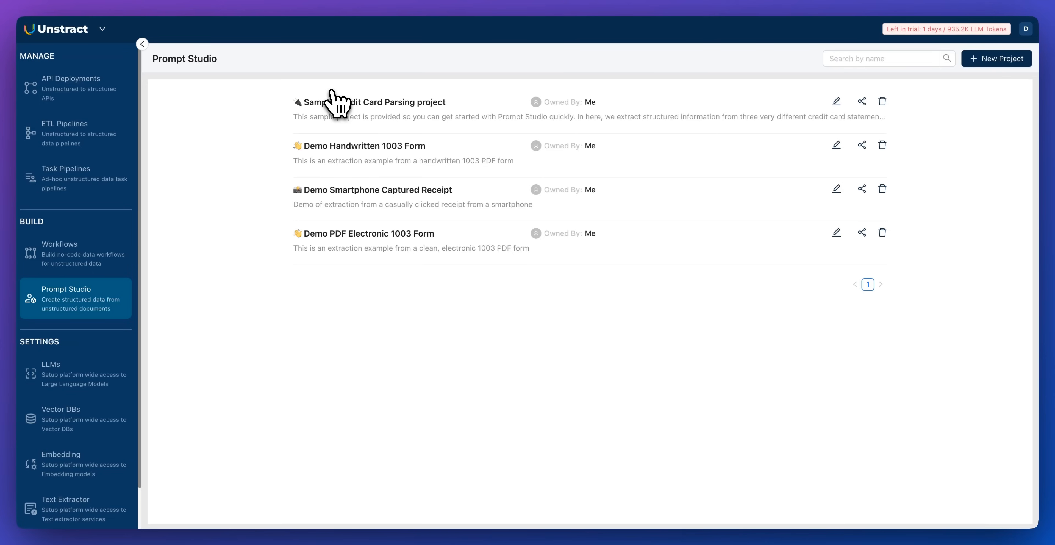
mouse_move(1004, 59)
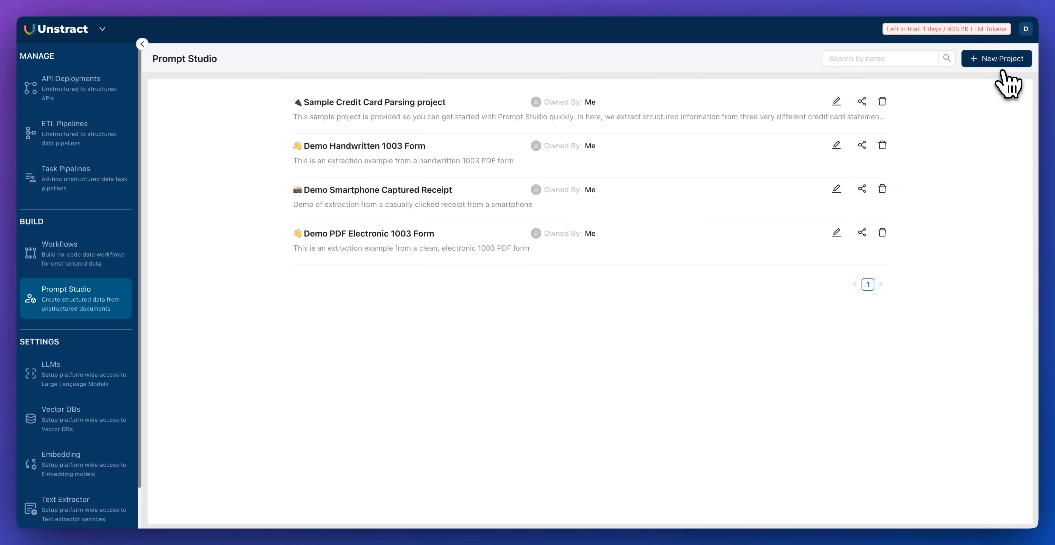
mouse_move(281, 135)
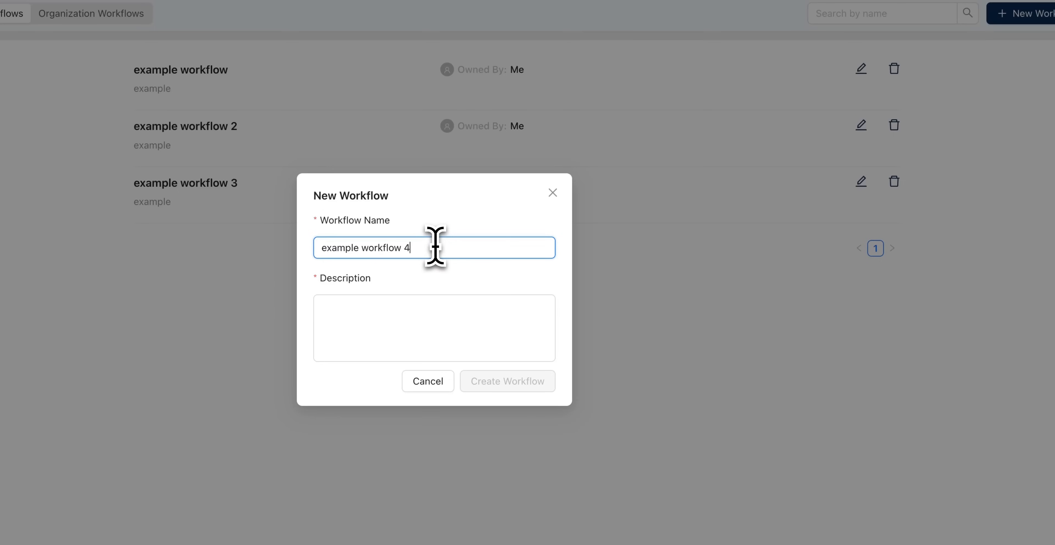
Create example workflow 4 and add a Text Extractor step.
type("ex")
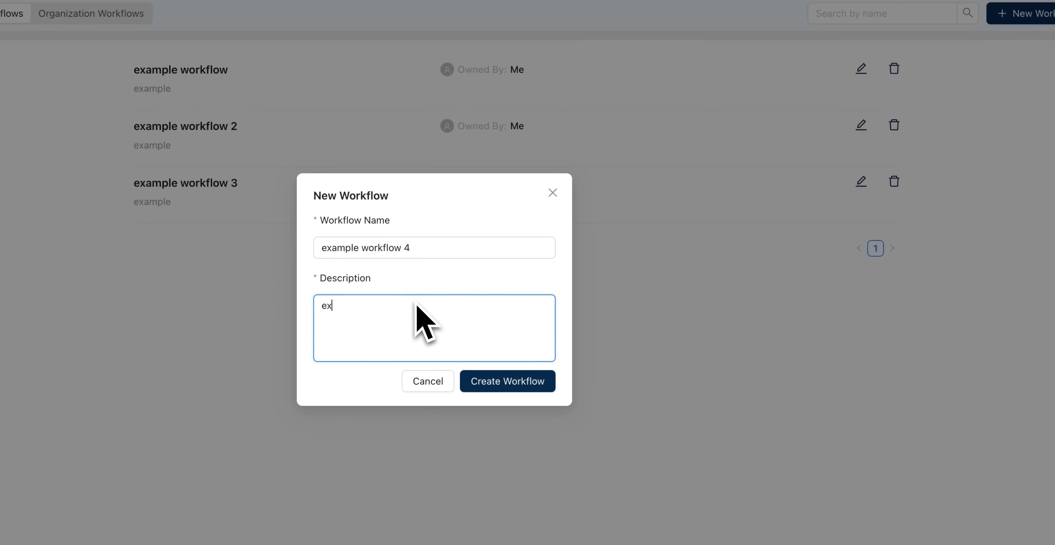
left_click(507, 380)
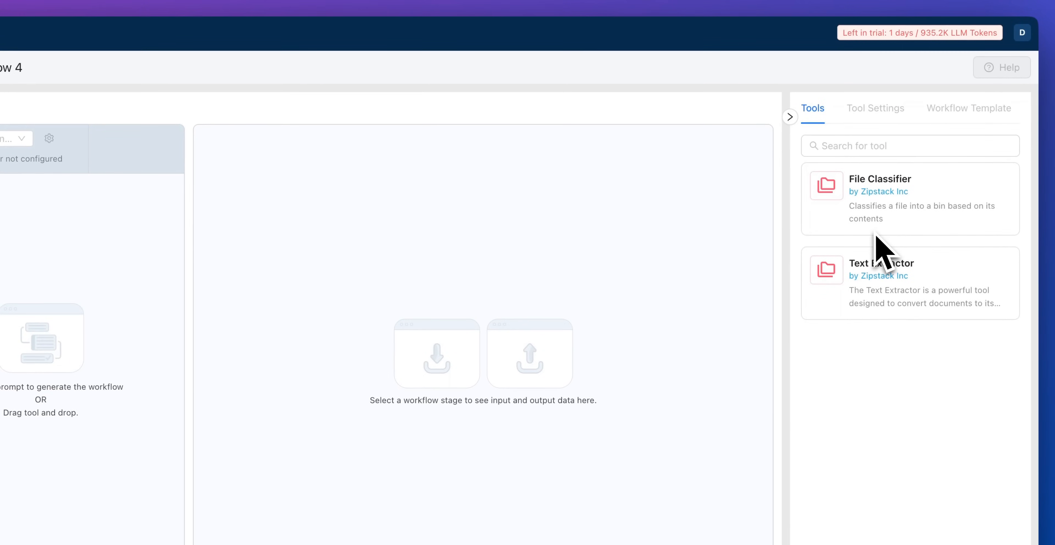
left_click(142, 44)
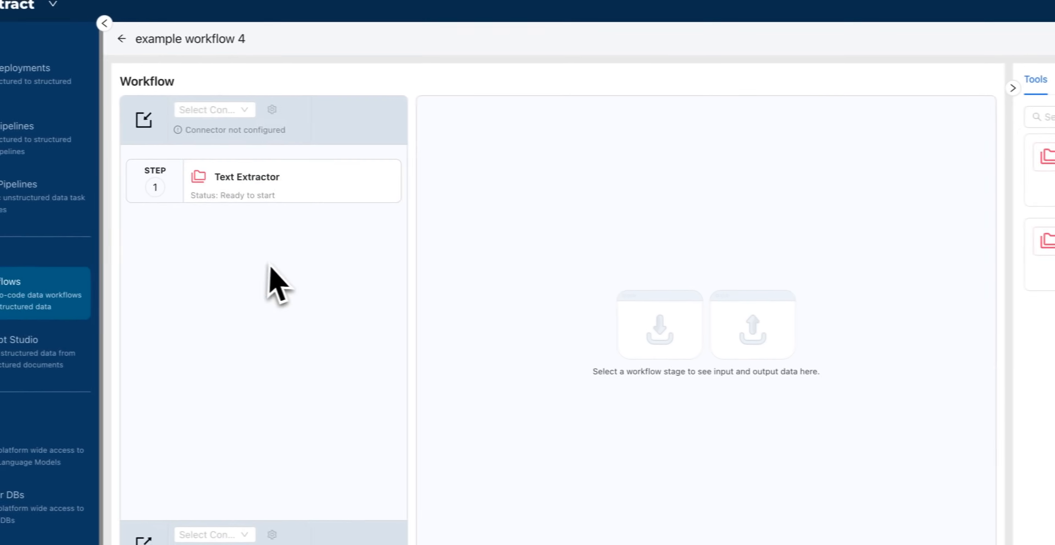
Set the workflow's input and output connectors to API and start deploying it as an API.
left_click(214, 110)
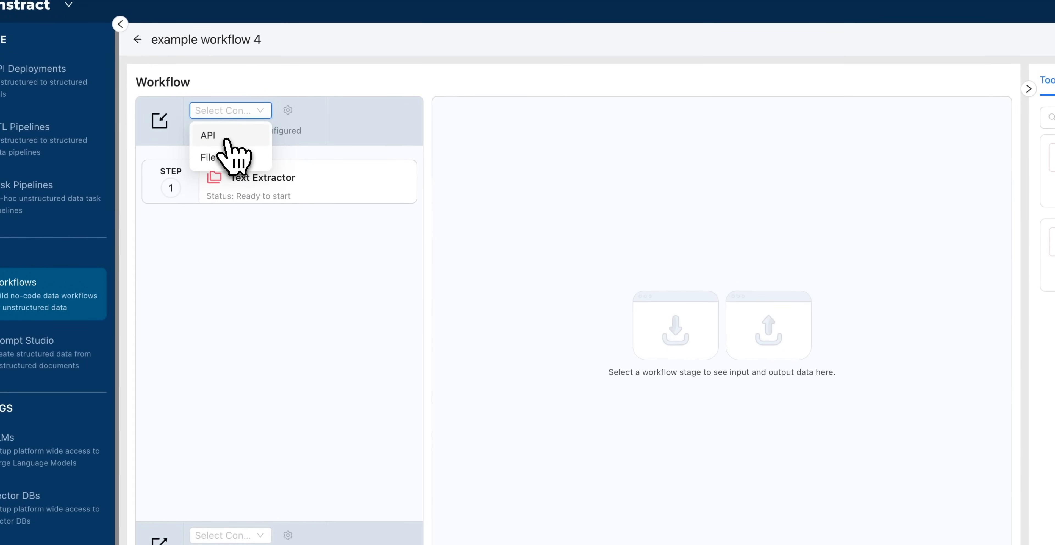
left_click(207, 135)
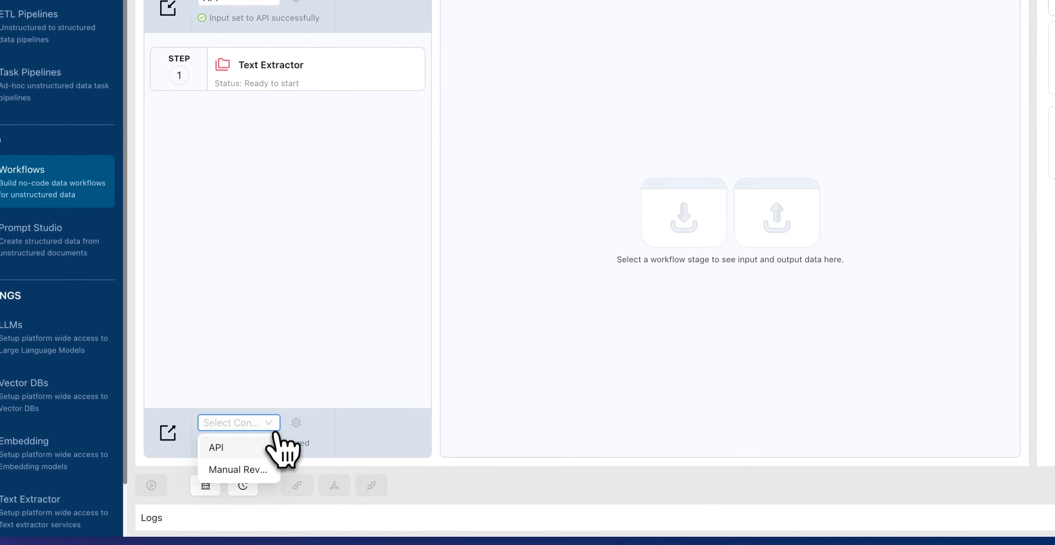
left_click(216, 448)
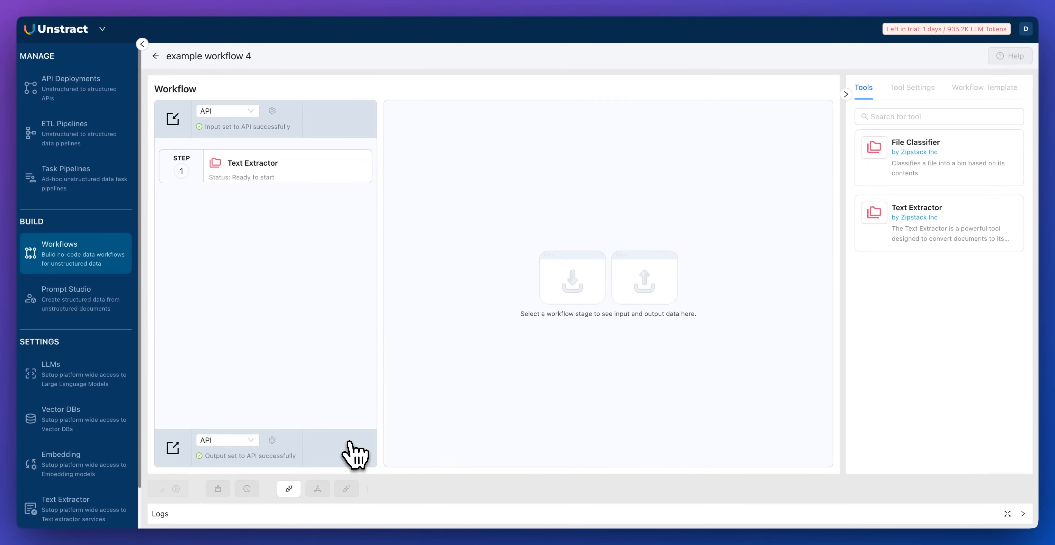
left_click(289, 489)
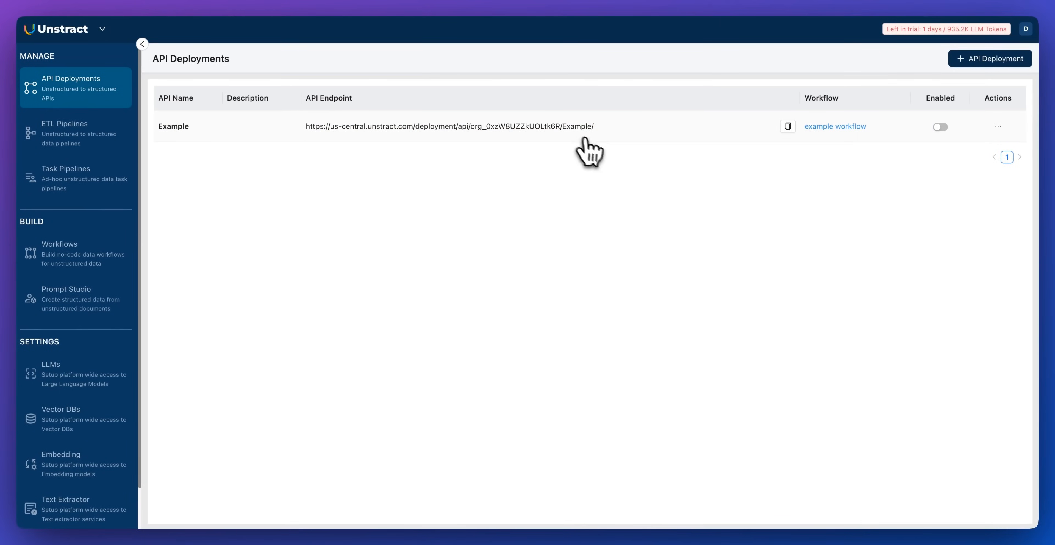
left_click(989, 59)
type("Example-api")
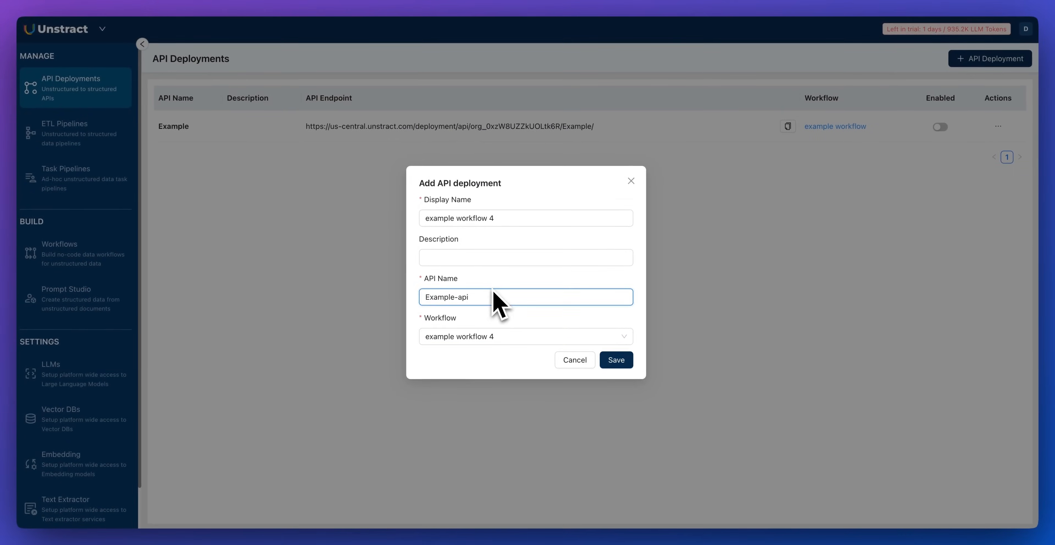
Save the Example-api deployment and view its code snippet in JavaScript, then cURL.
left_click(614, 359)
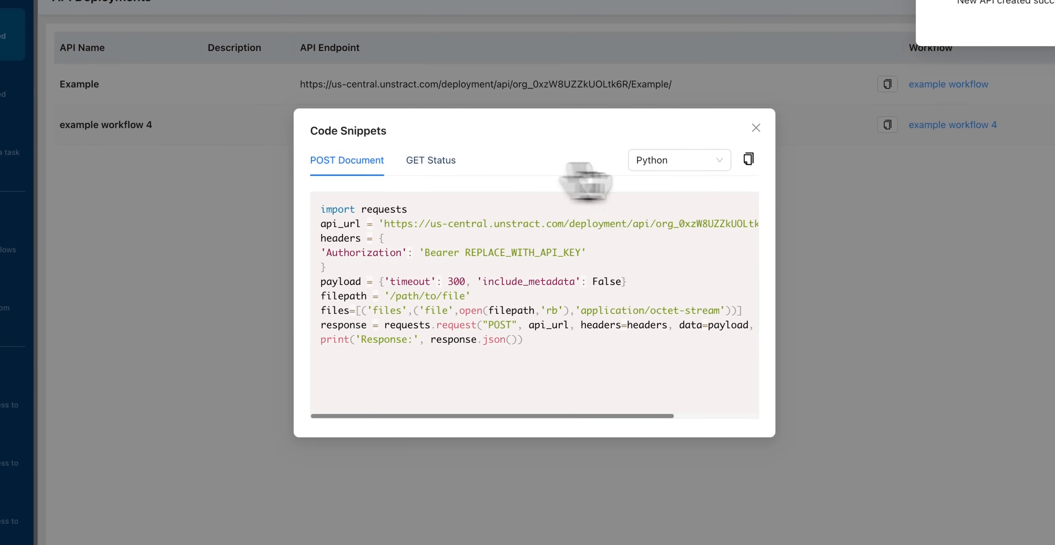
left_click(678, 159)
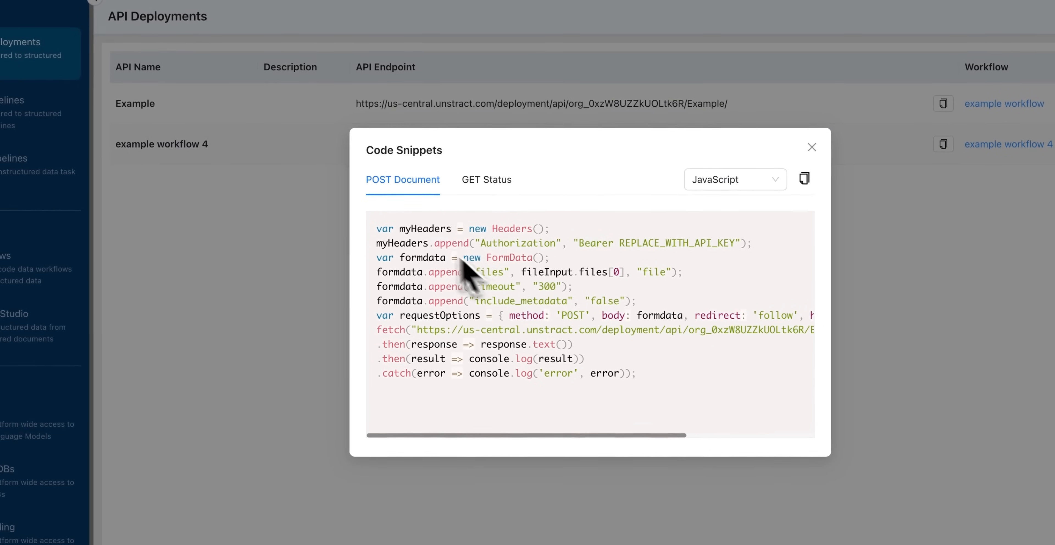
mouse_move(684, 407)
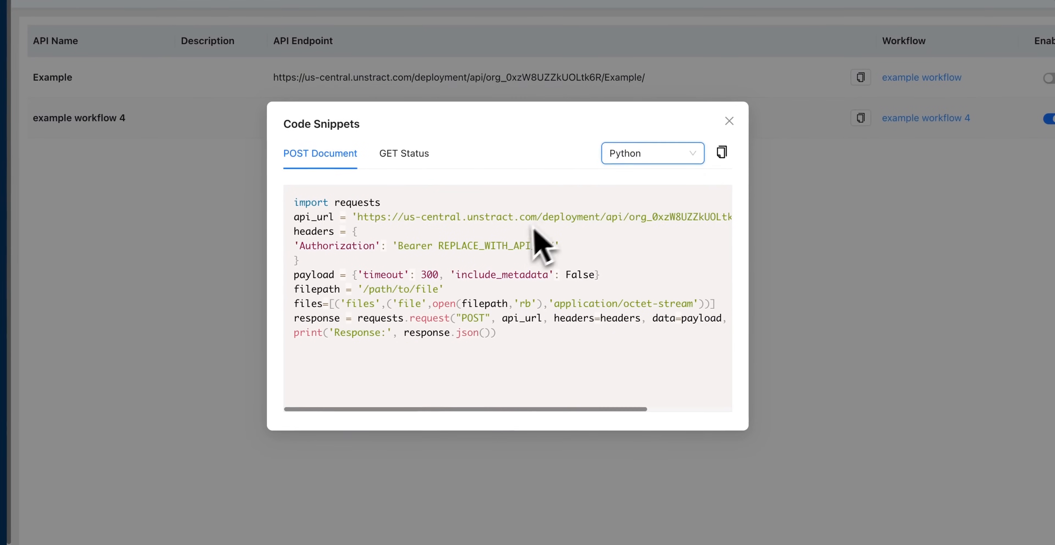
left_click(650, 153)
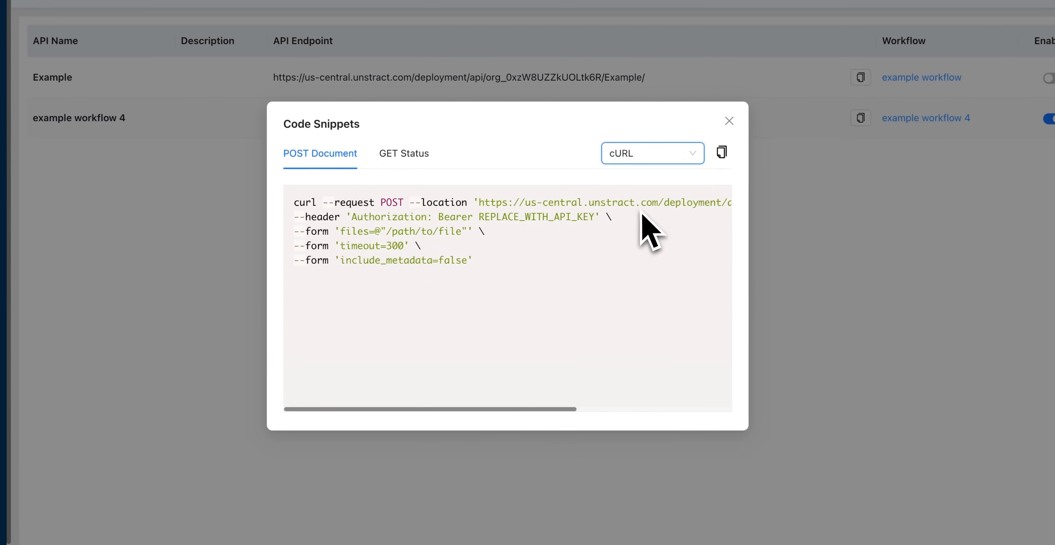
left_click_drag(404, 409, 525, 409)
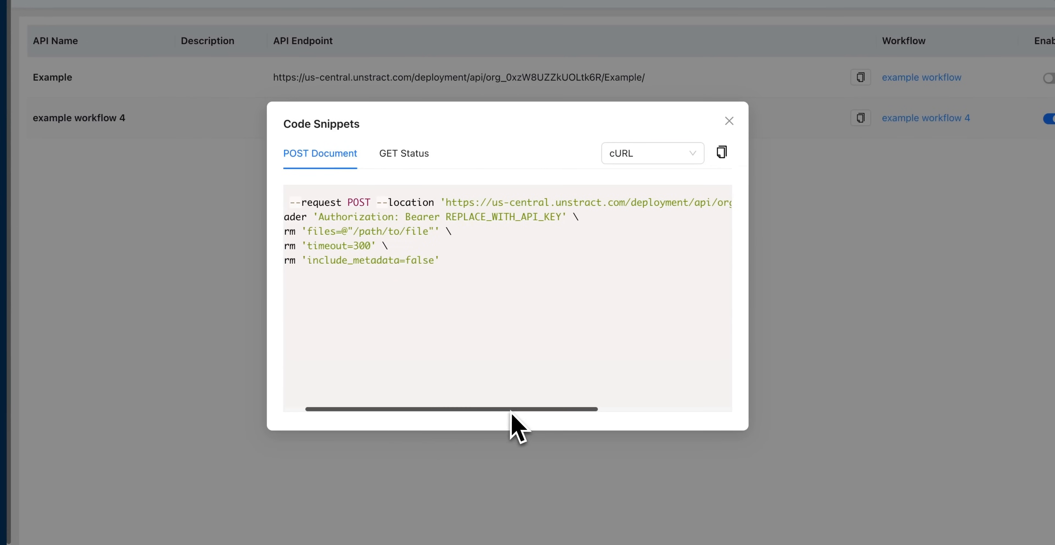
left_click_drag(518, 409, 575, 409)
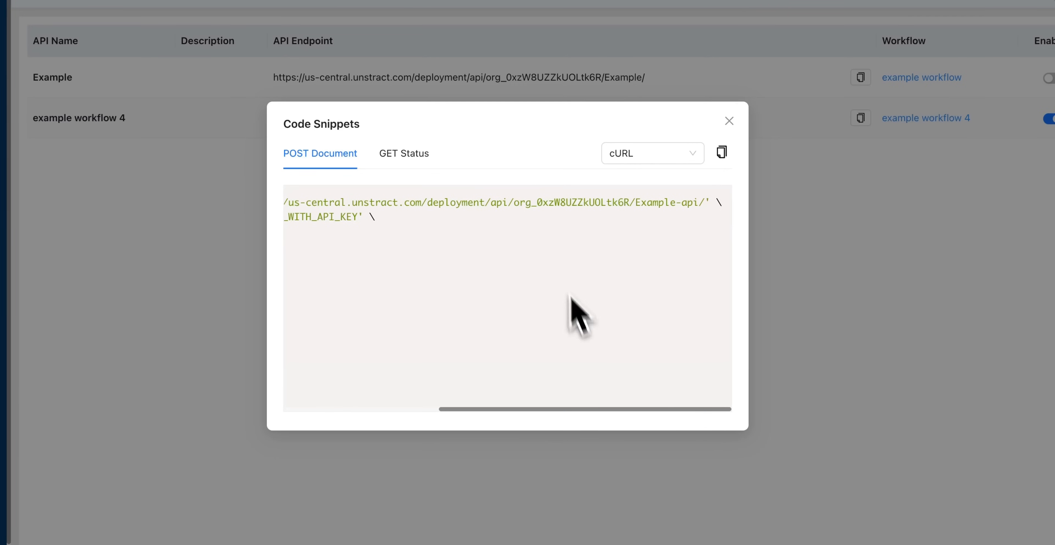
mouse_move(663, 227)
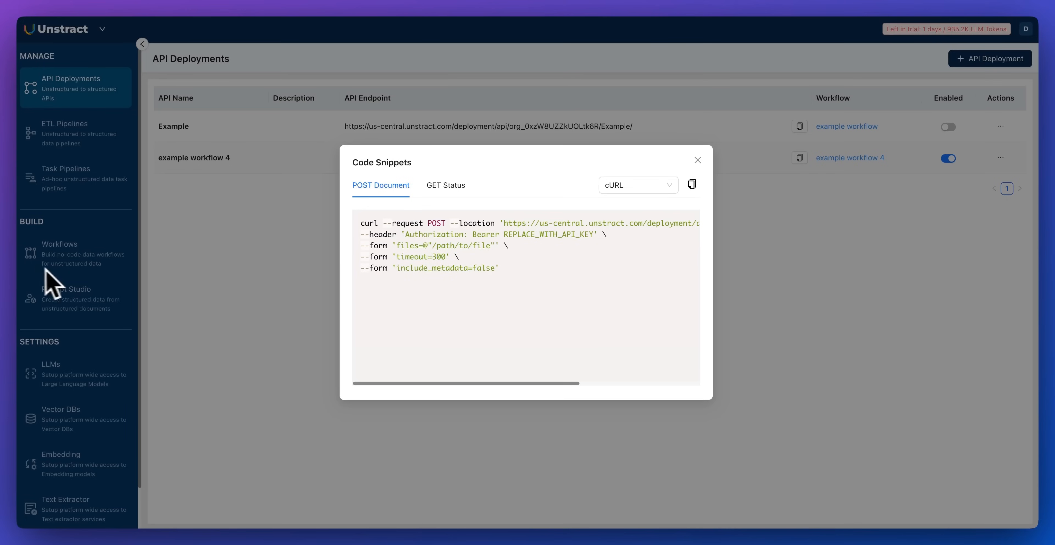
Go to the ETL Pipelines page, which lists no pipelines yet.
left_click(65, 133)
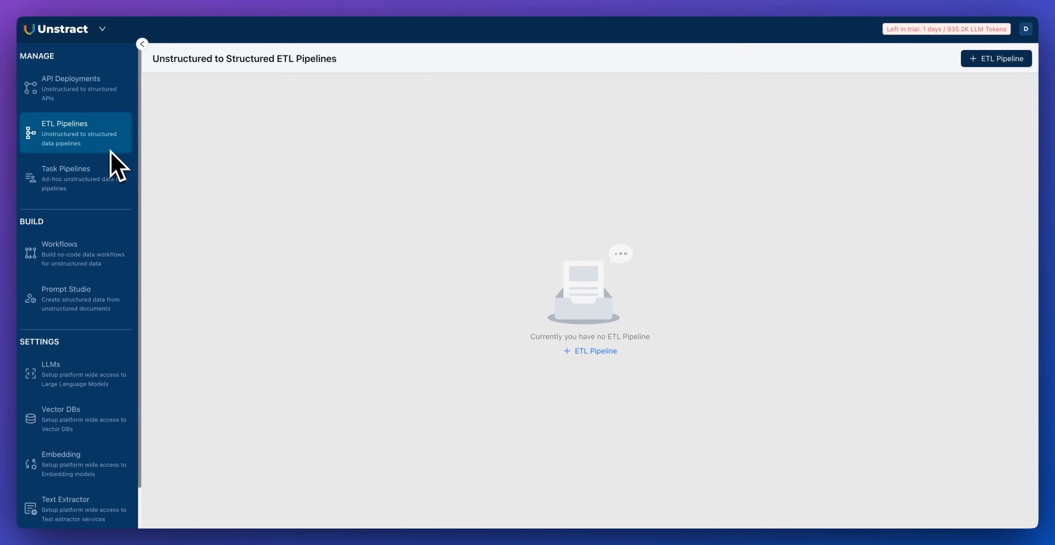
mouse_move(208, 183)
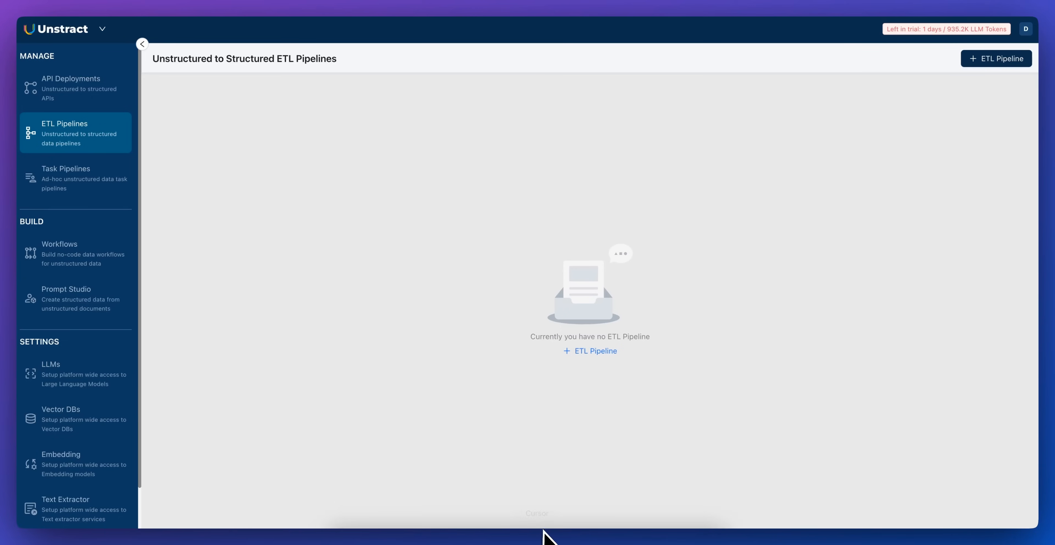
View the LLMs settings with the Azure GPT-4o free trial and browse the provider picker.
left_click(67, 373)
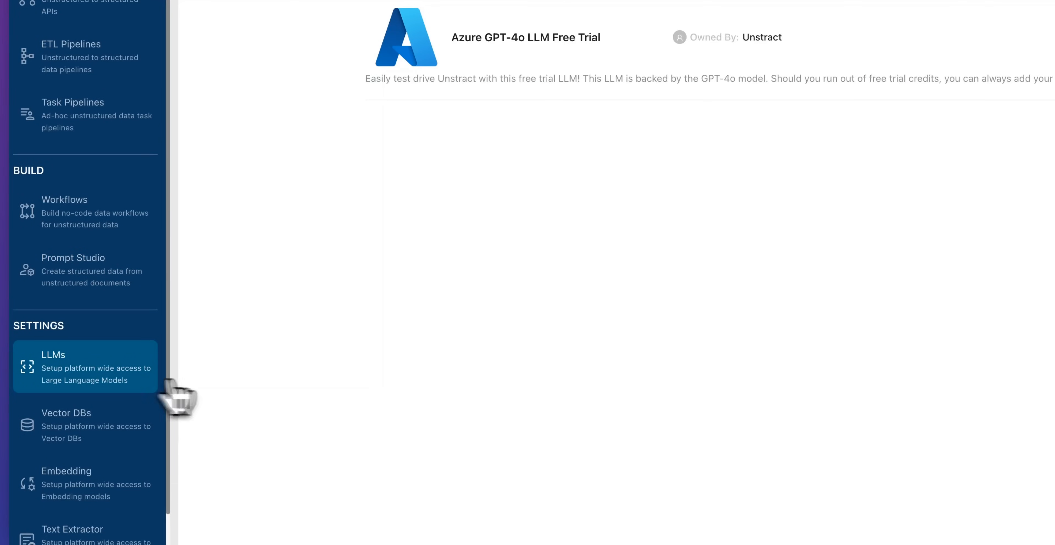
left_click(976, 37)
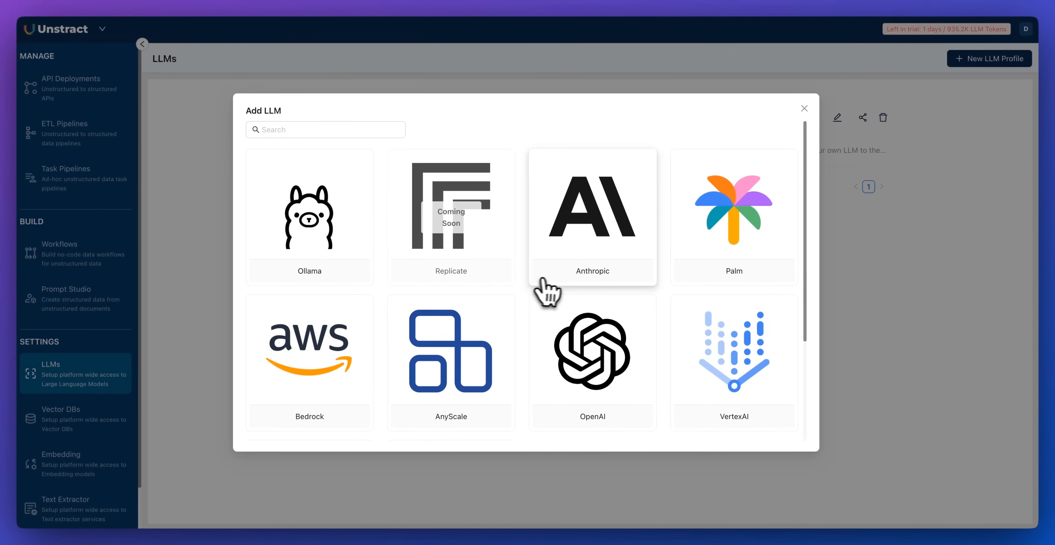
mouse_move(402, 360)
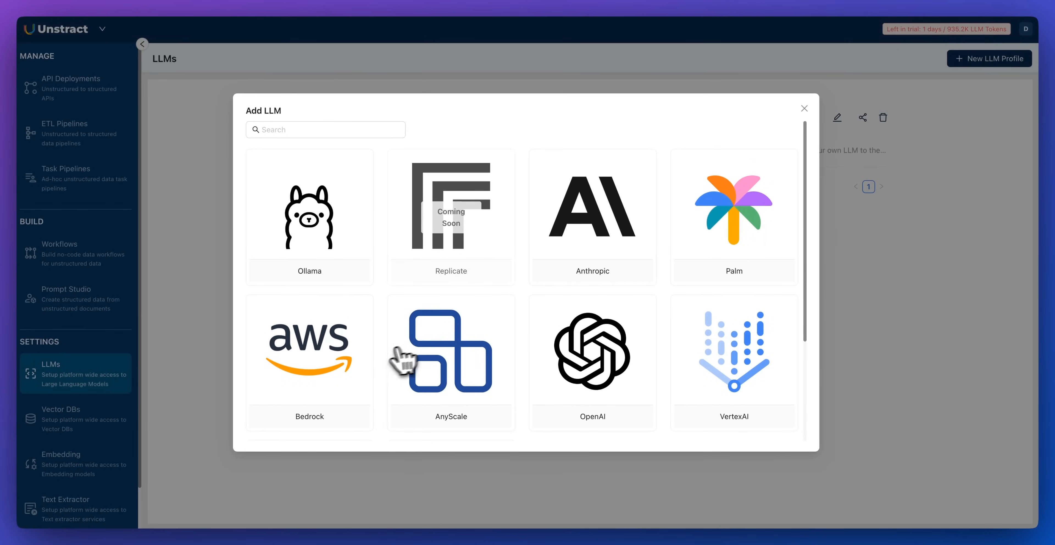
scroll("down", 3)
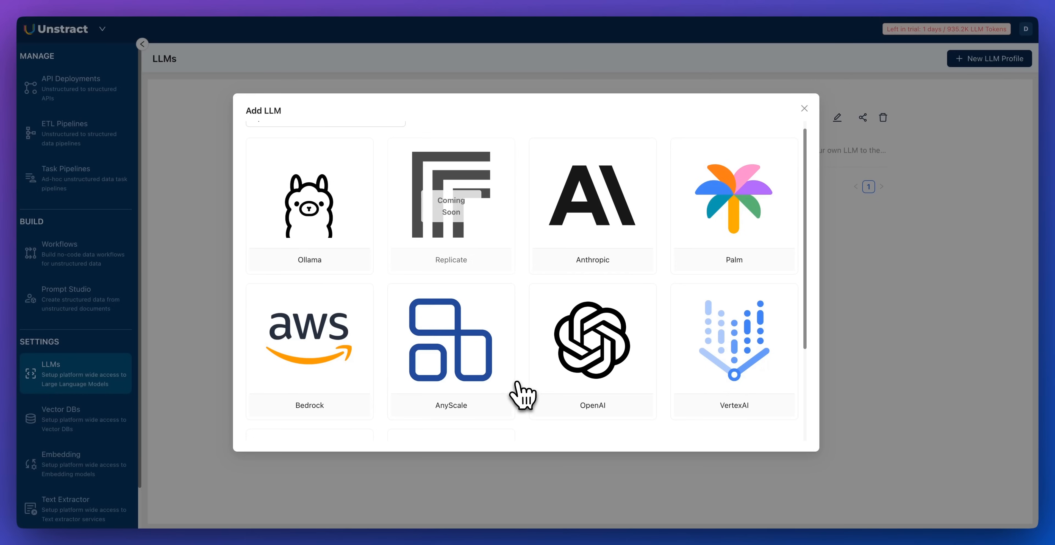
mouse_move(531, 408)
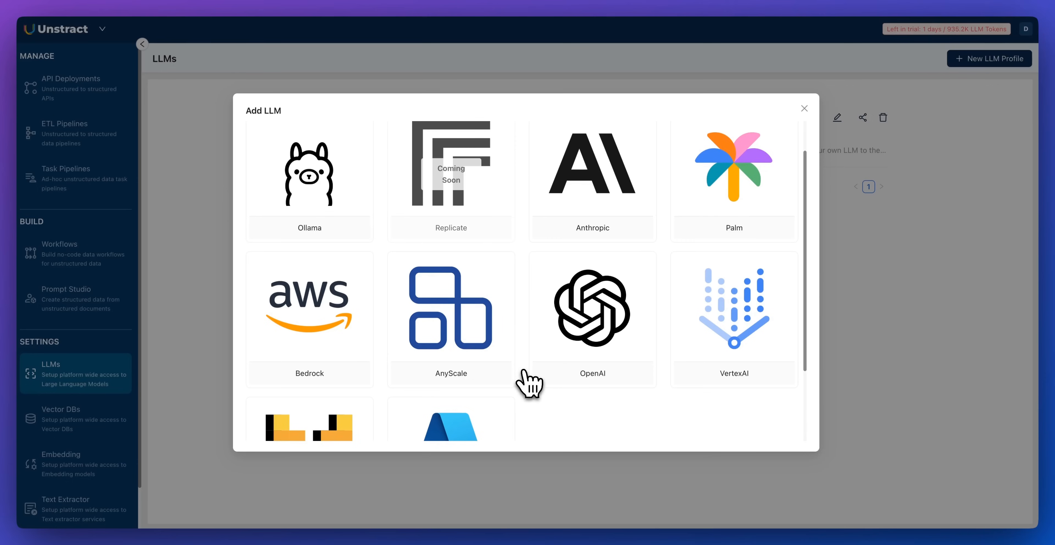
mouse_move(531, 386)
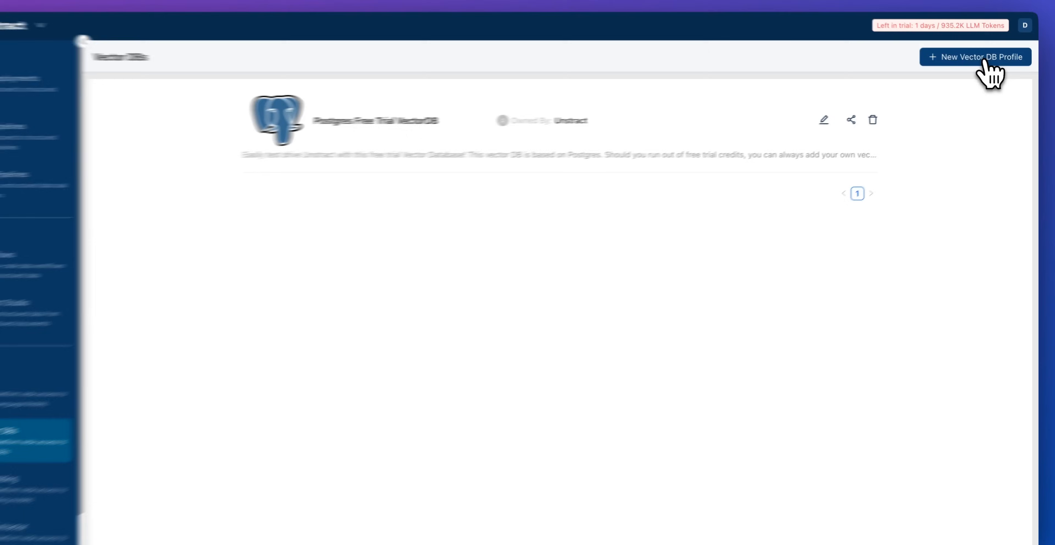
Review the Add Vector DB form for Pinecone, then go to the Embeddings settings.
left_click(974, 57)
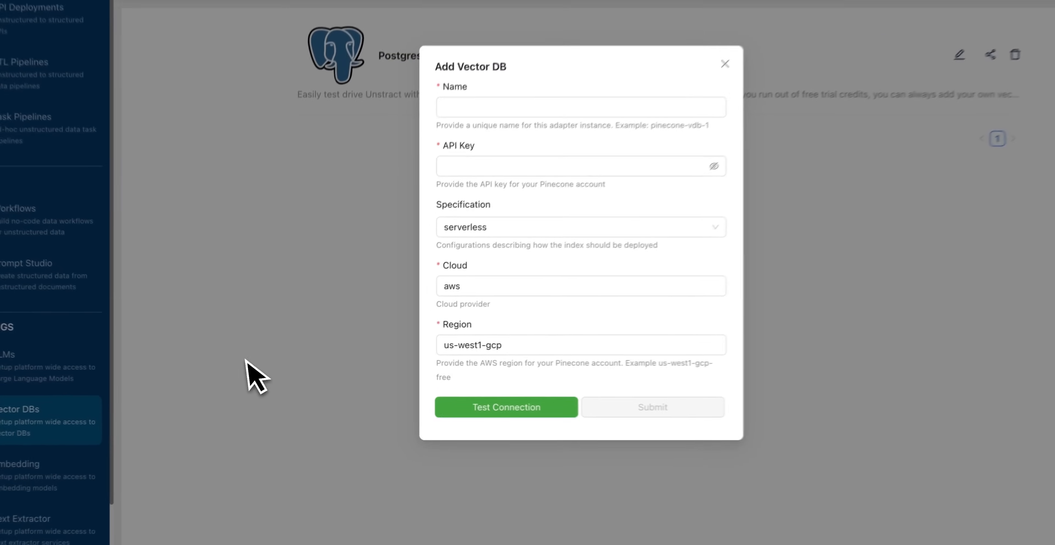
left_click(61, 463)
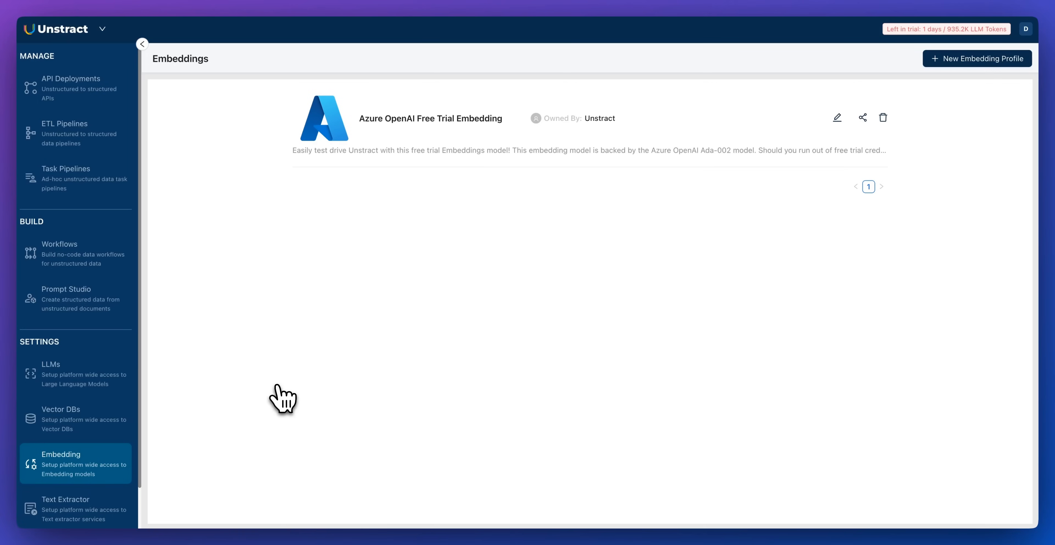
Show the Text Extractor settings listing the LLMWhisperer Text Extractor Free Trial.
left_click(66, 508)
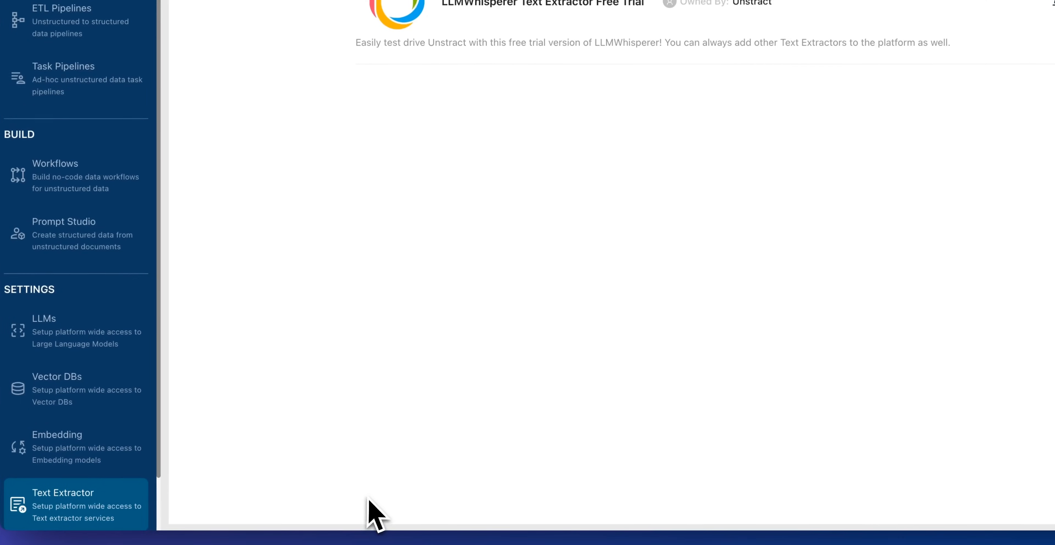
mouse_move(605, 245)
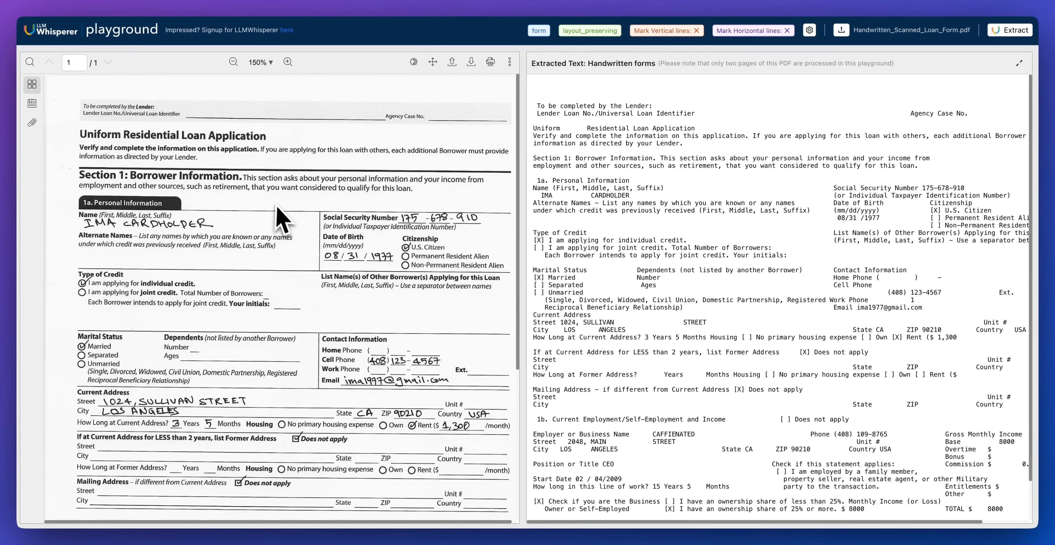
mouse_move(247, 263)
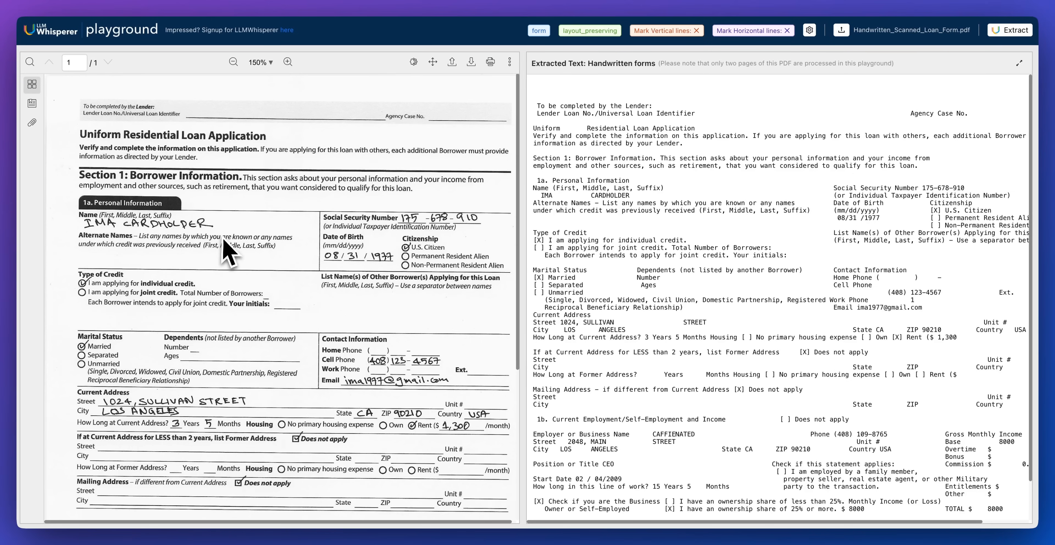
mouse_move(485, 297)
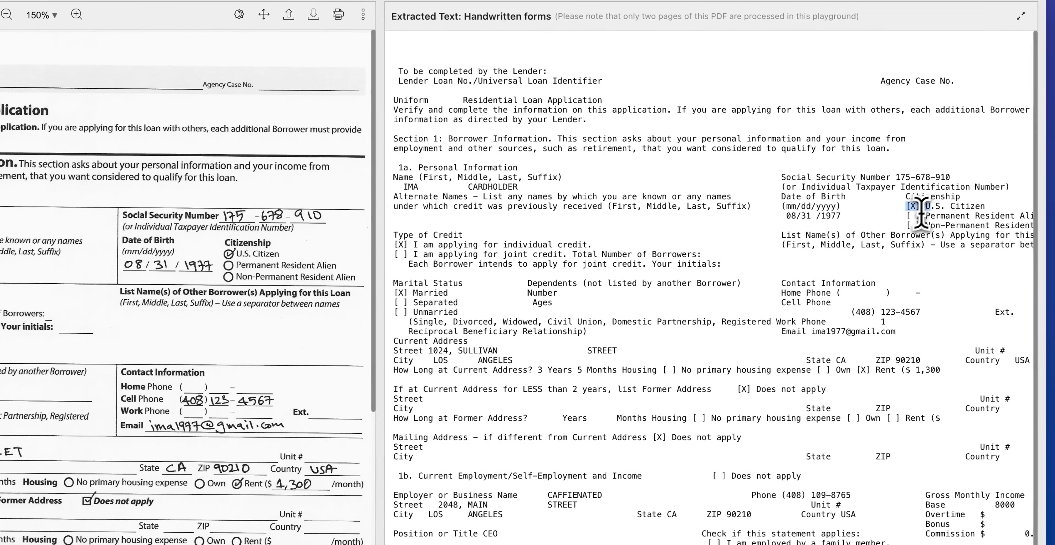
Scroll the extracted text of the handwritten loan application to check captured values.
scroll("down", 3)
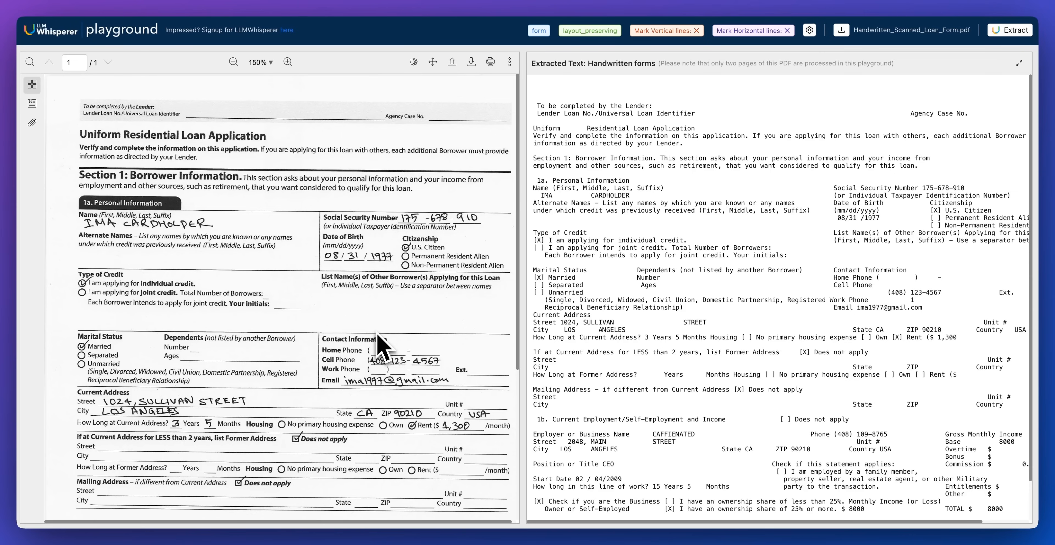
mouse_move(287, 294)
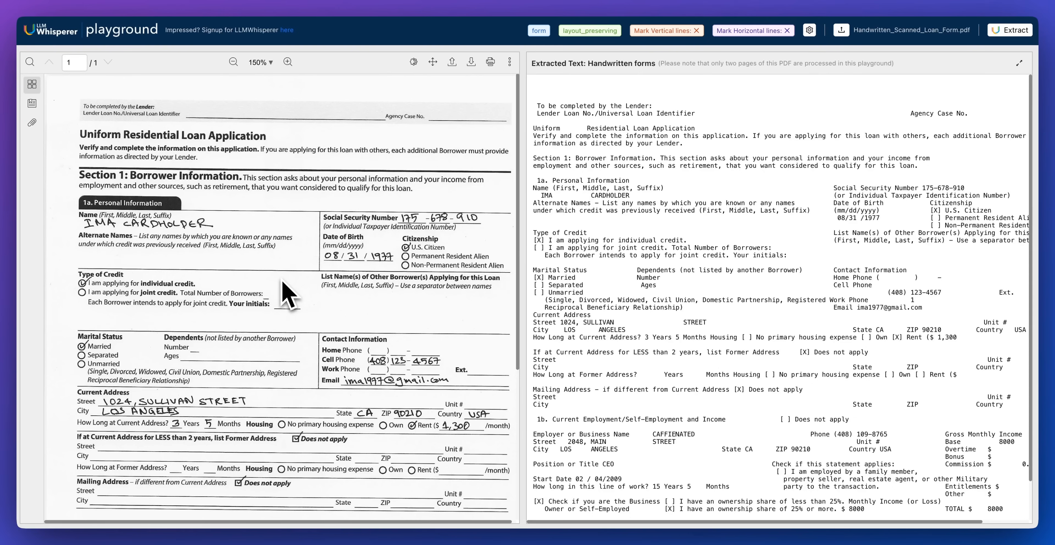
mouse_move(114, 161)
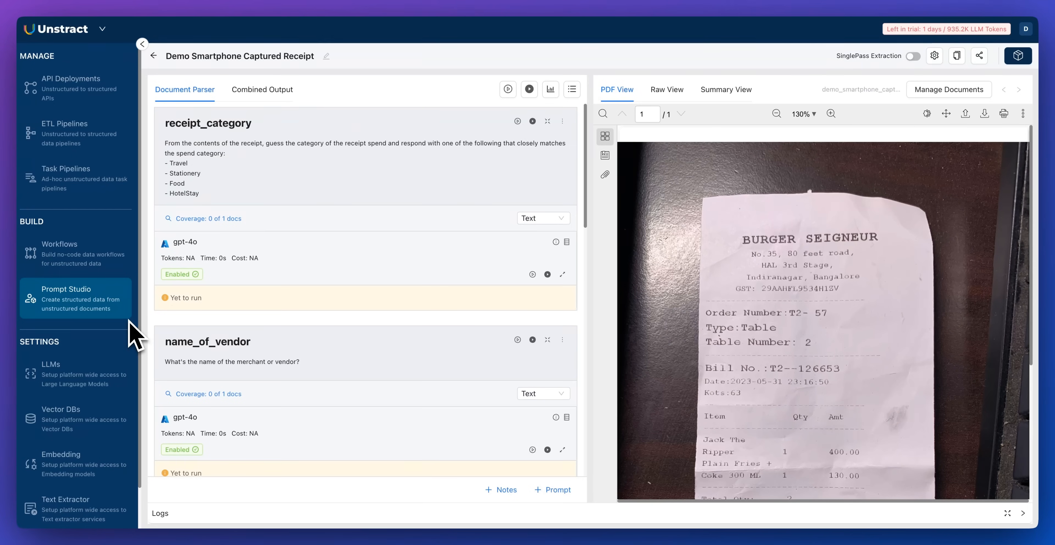
mouse_move(202, 478)
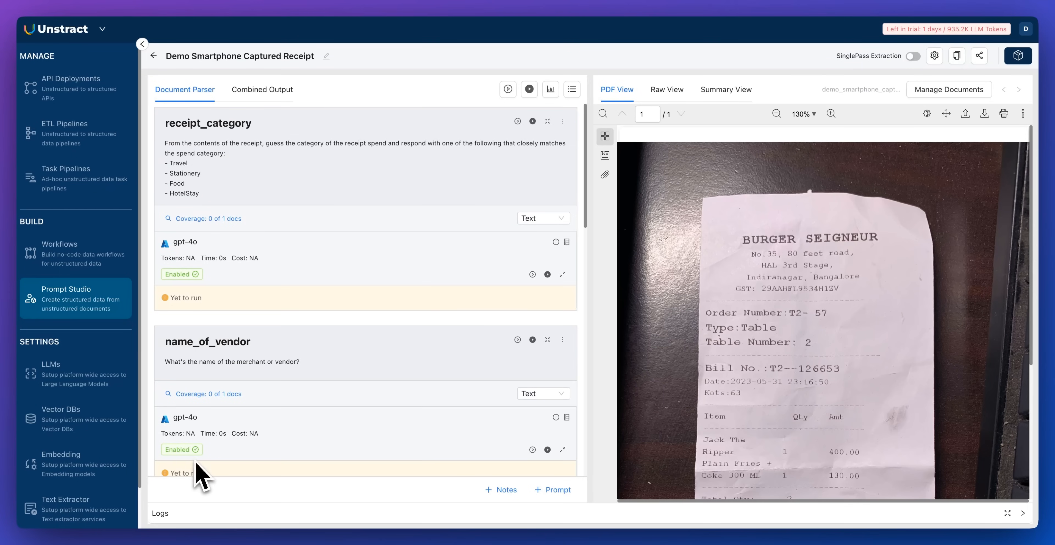
mouse_move(222, 474)
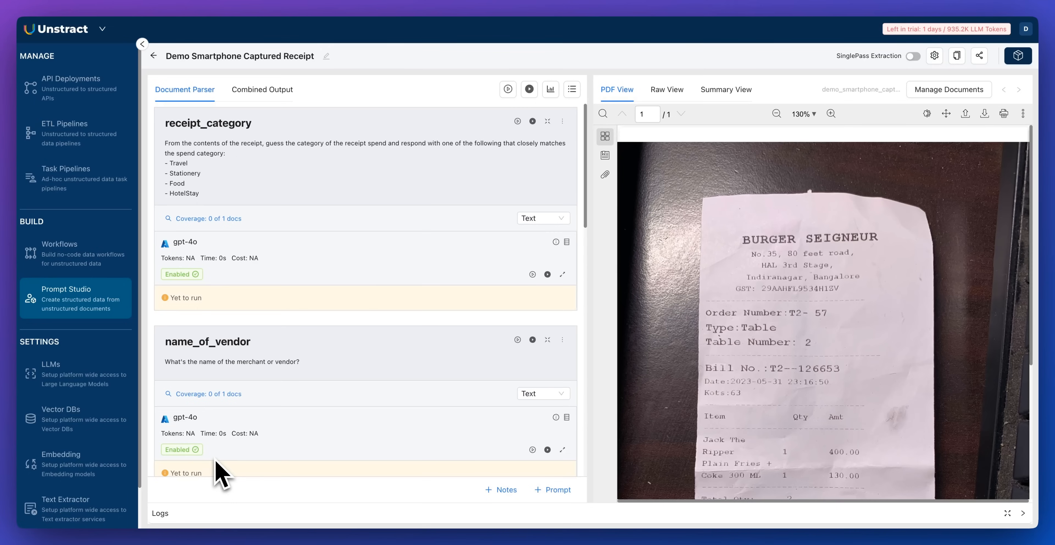
Enable LLMChallenge on the receipt project with Azure GPT-4o LLM Free Trial as challenger and save.
scroll("down", 3)
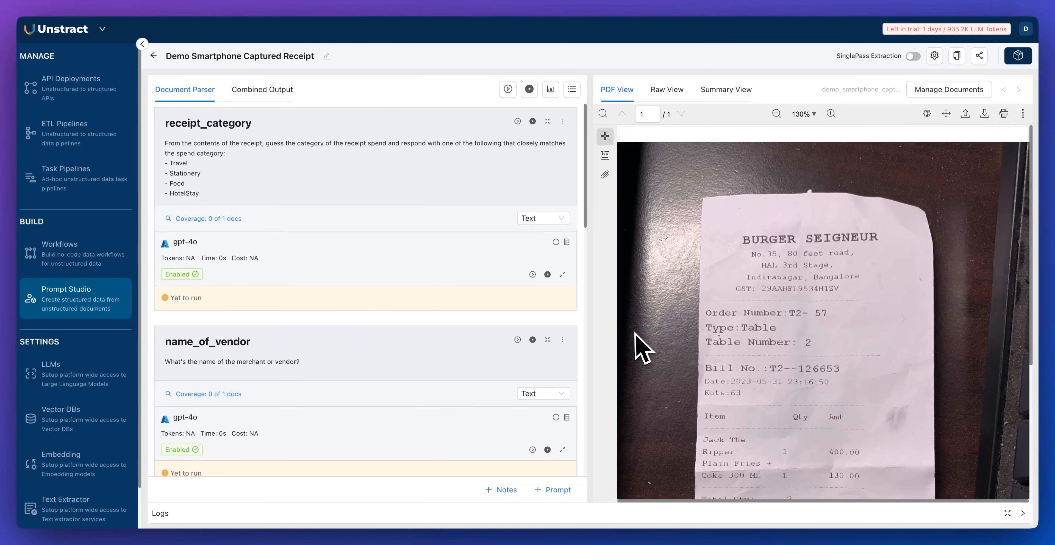
left_click(934, 55)
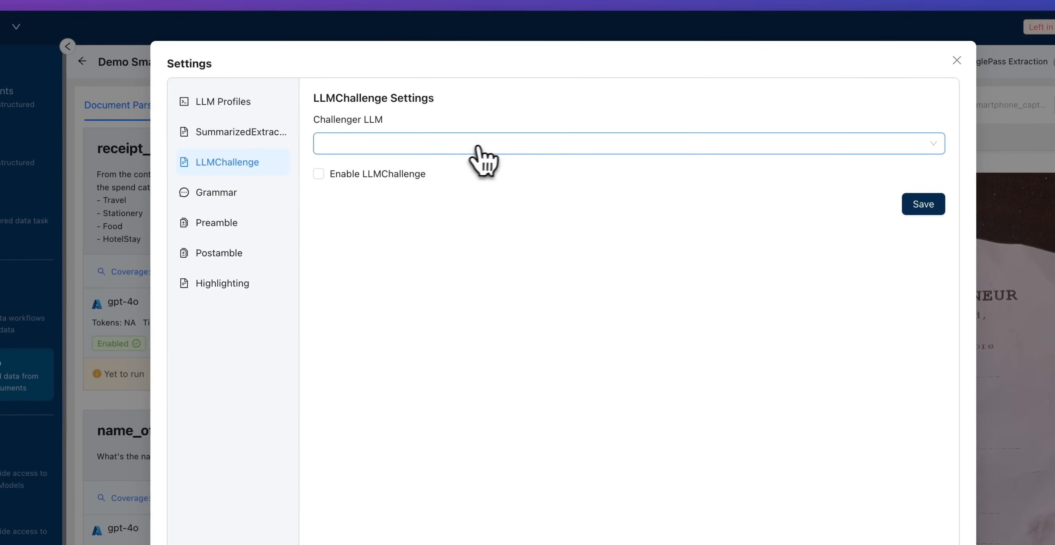
left_click(627, 144)
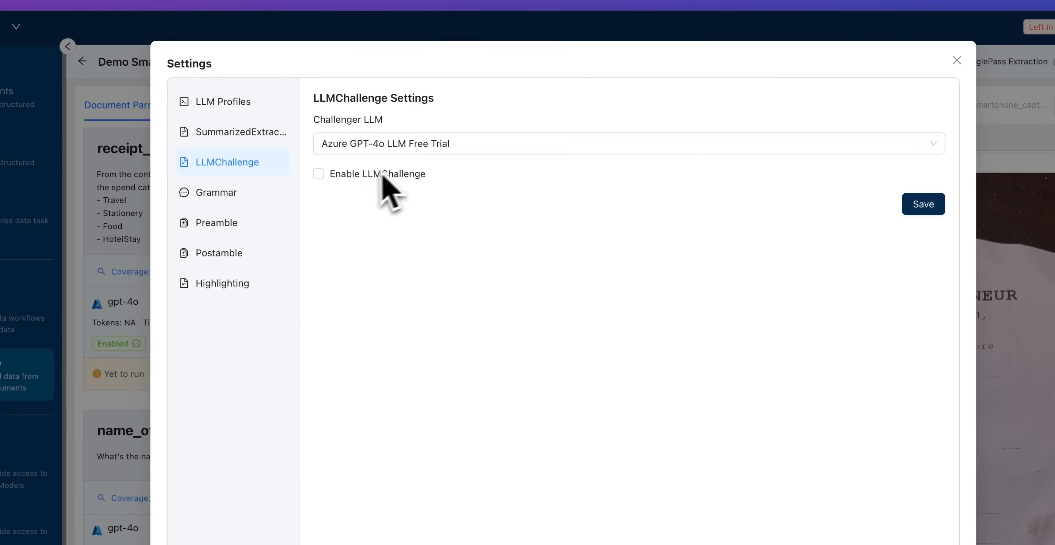
left_click(318, 174)
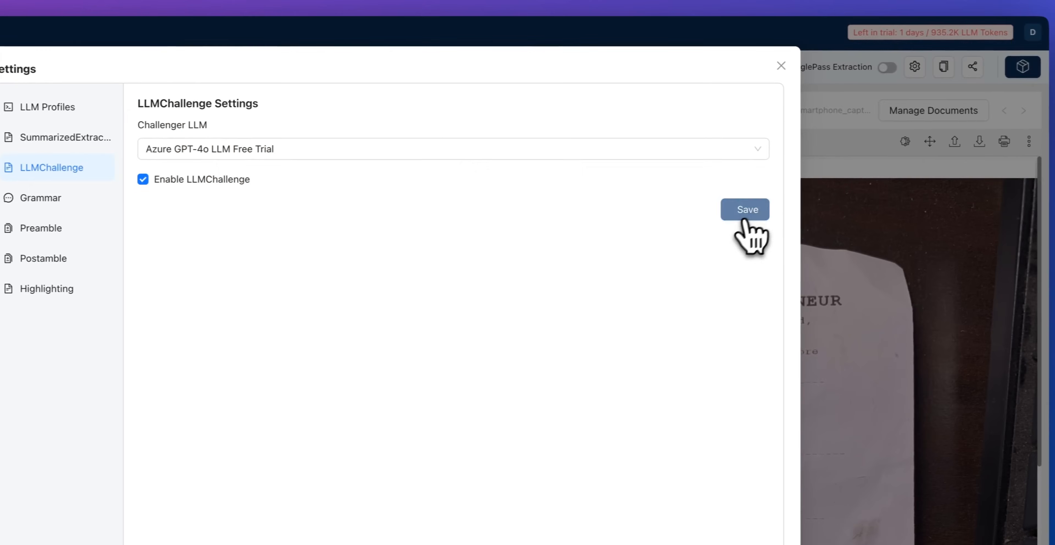
left_click(744, 210)
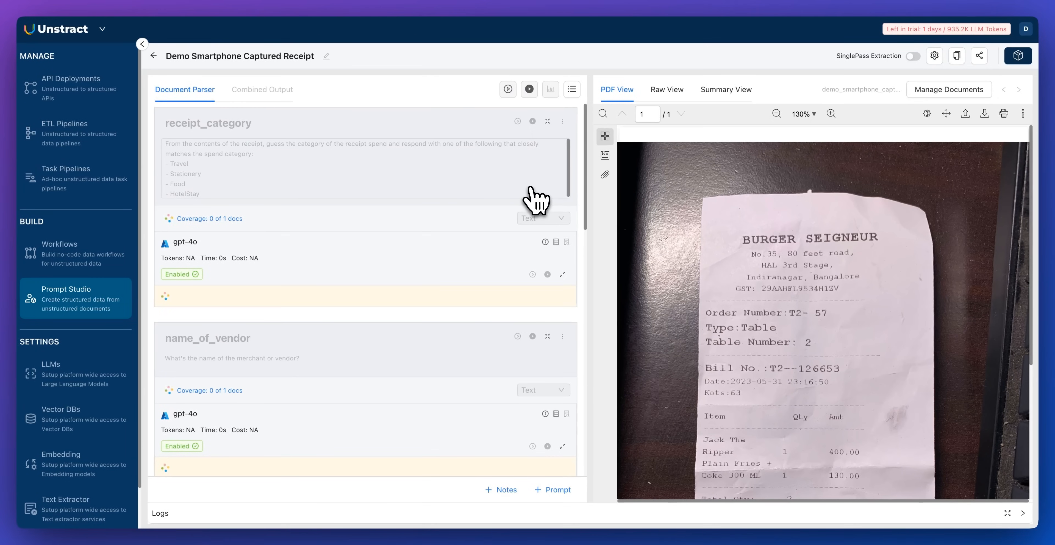
Run all receipt prompts with LLMChallenge enabled.
left_click(528, 89)
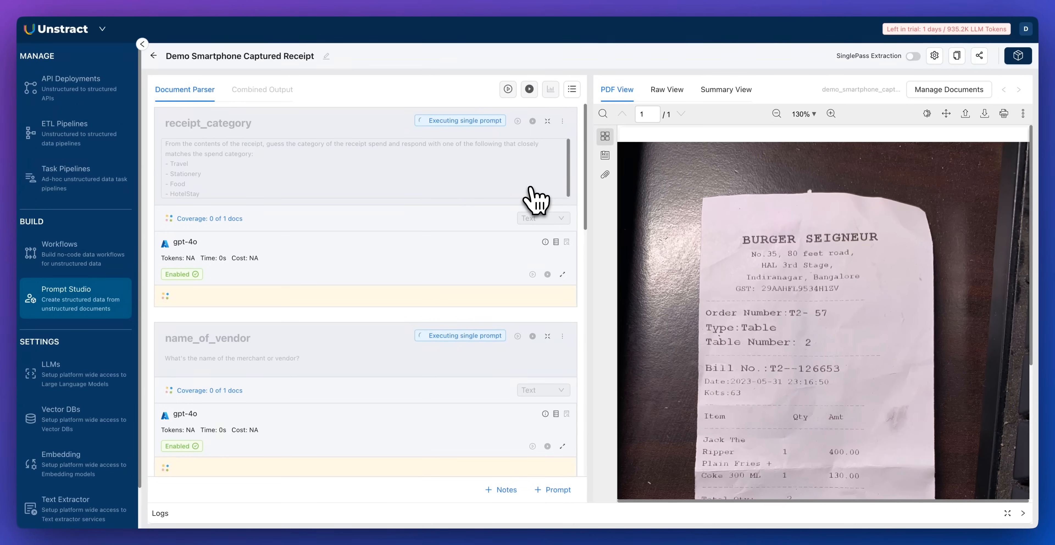
left_click(529, 89)
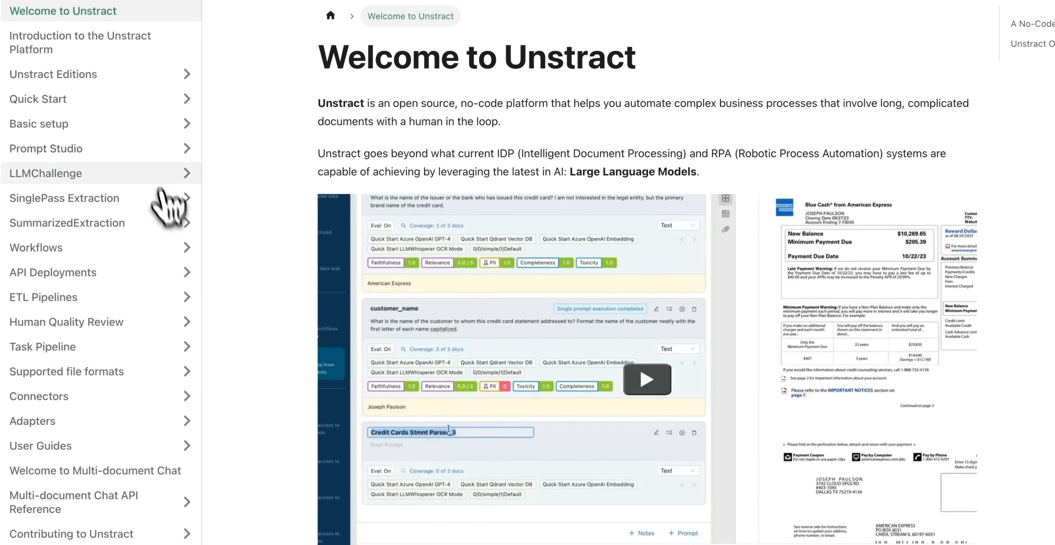
Scroll the Unstract README to Getting started, system requirements and Quick Start Guide.
left_click(45, 148)
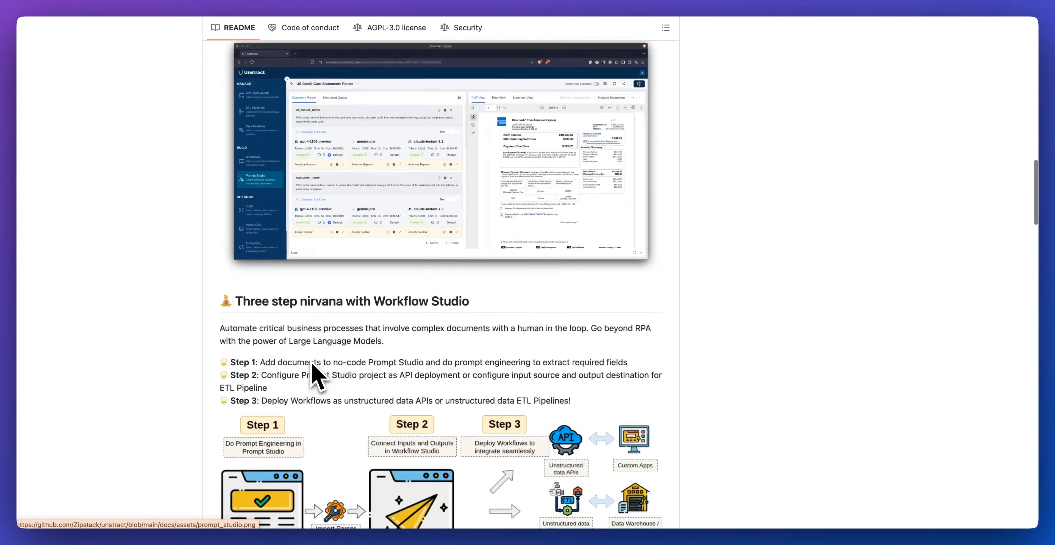
scroll("down", 3)
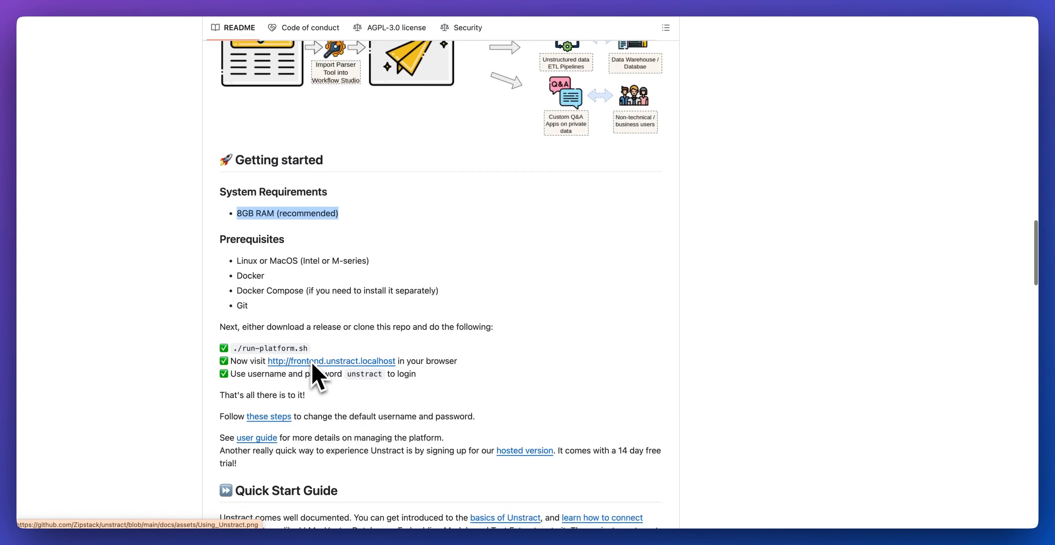
scroll("down", 3)
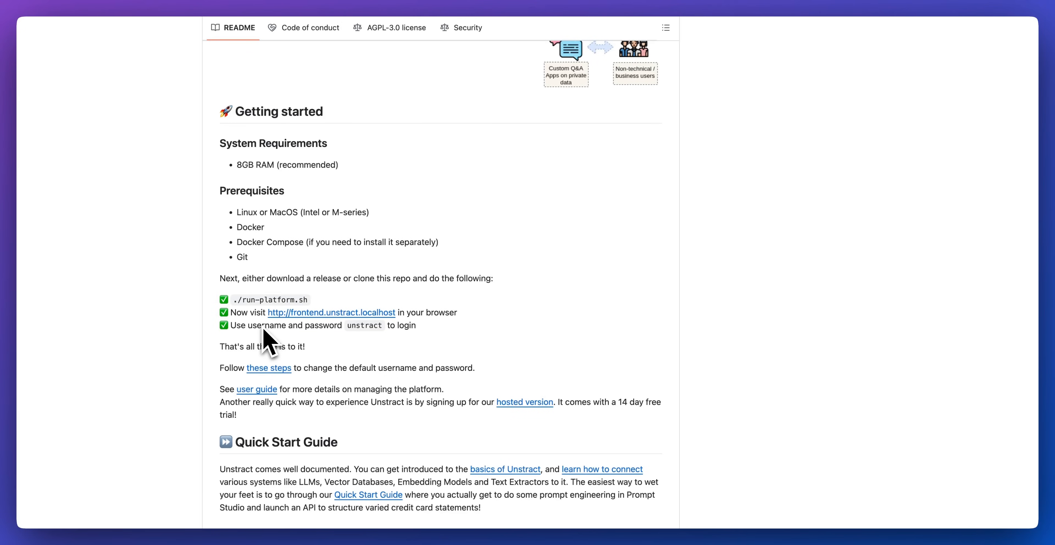
scroll("down", 3)
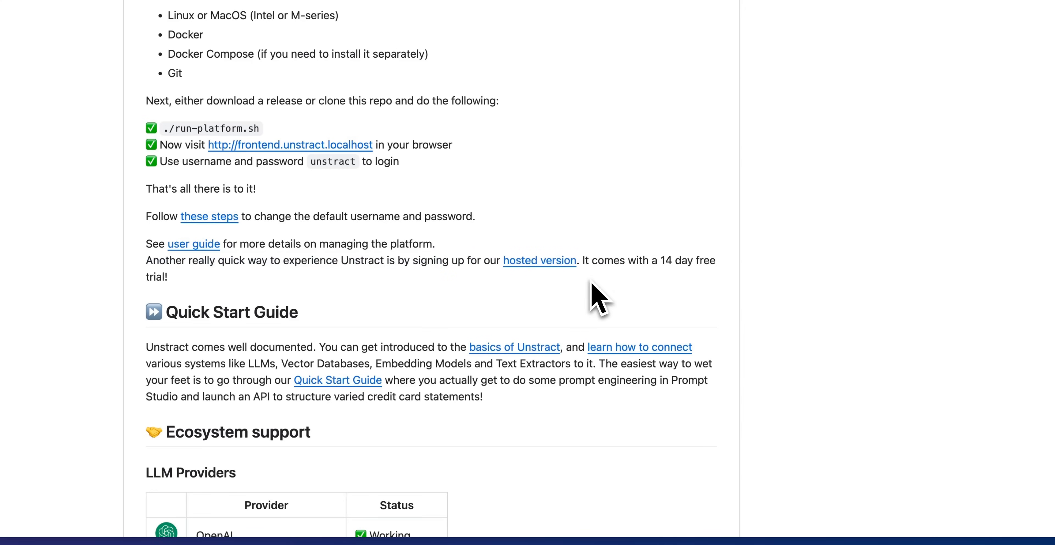
mouse_move(554, 333)
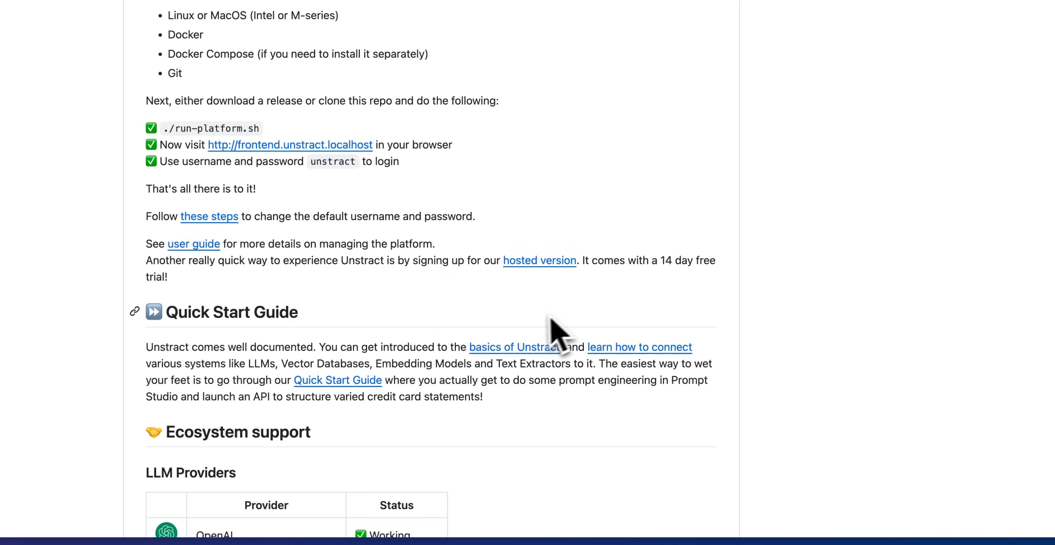
scroll("down", 3)
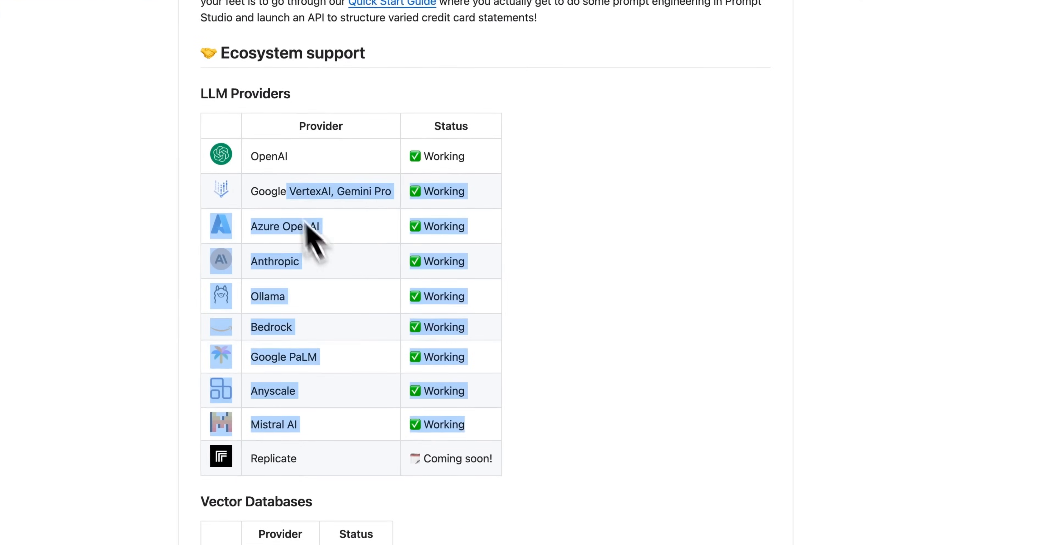
Scroll through the Embeddings, Text Extractors and ETL Destinations support tables.
scroll("down", 3)
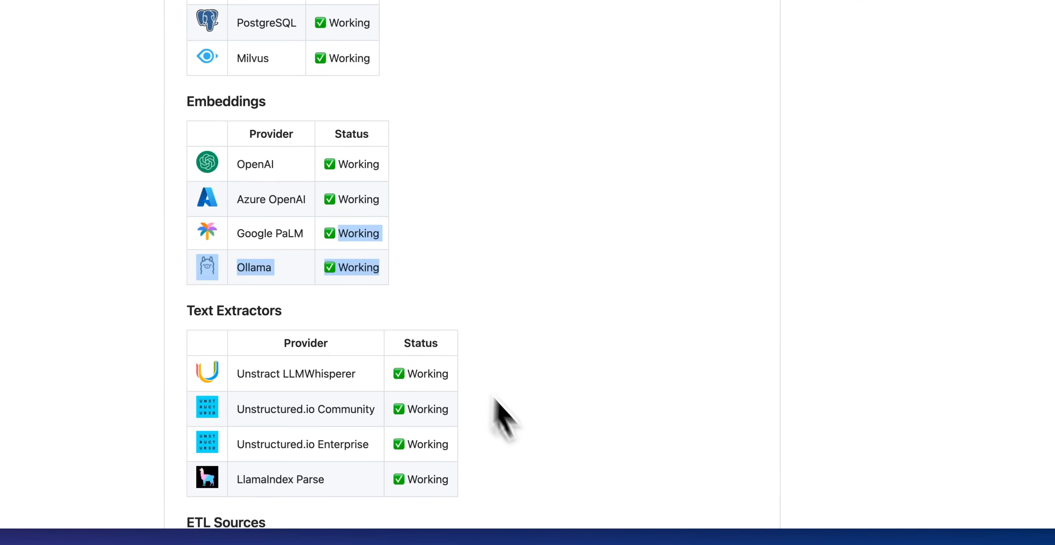
scroll("down", 3)
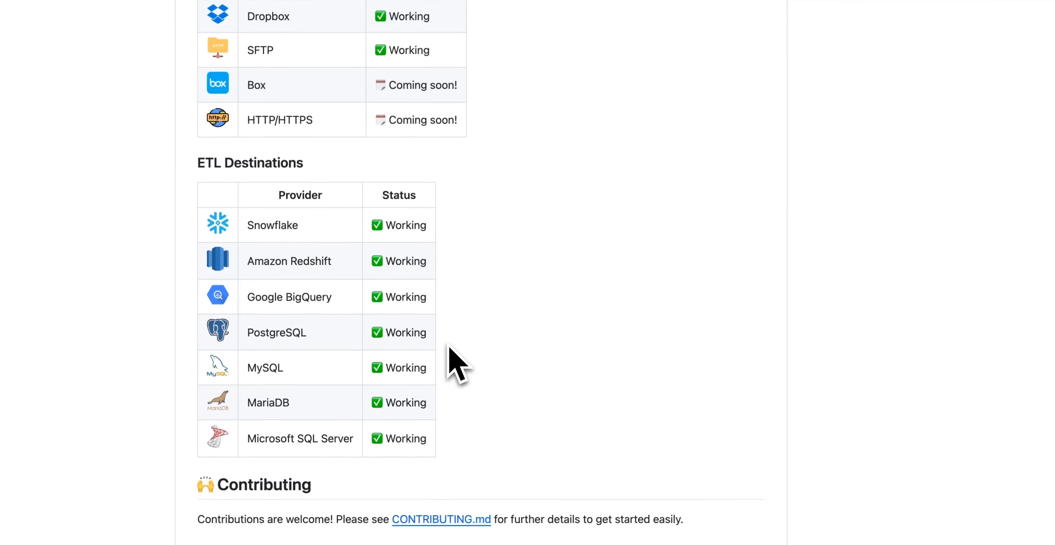